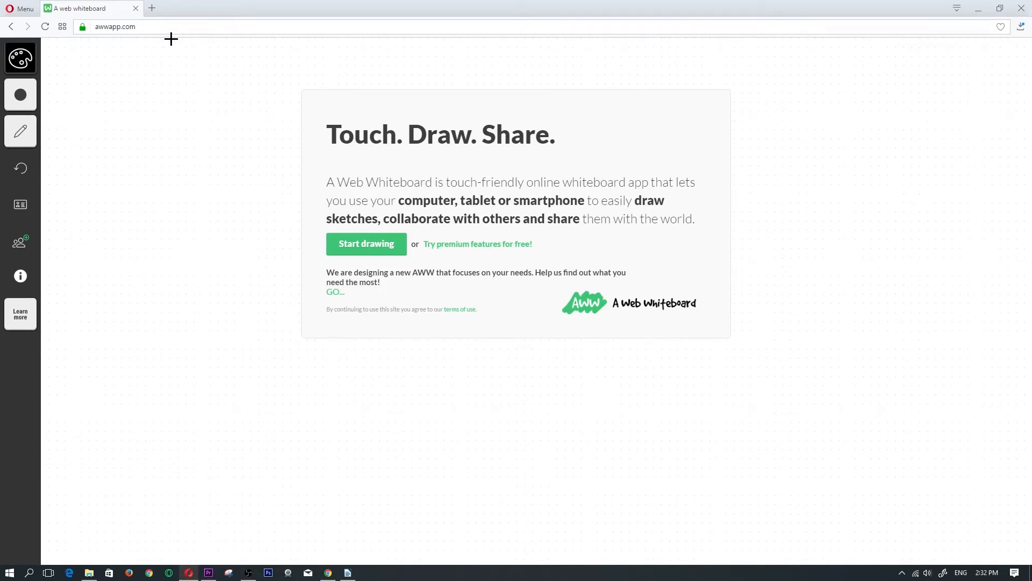
mouse_move(386, 235)
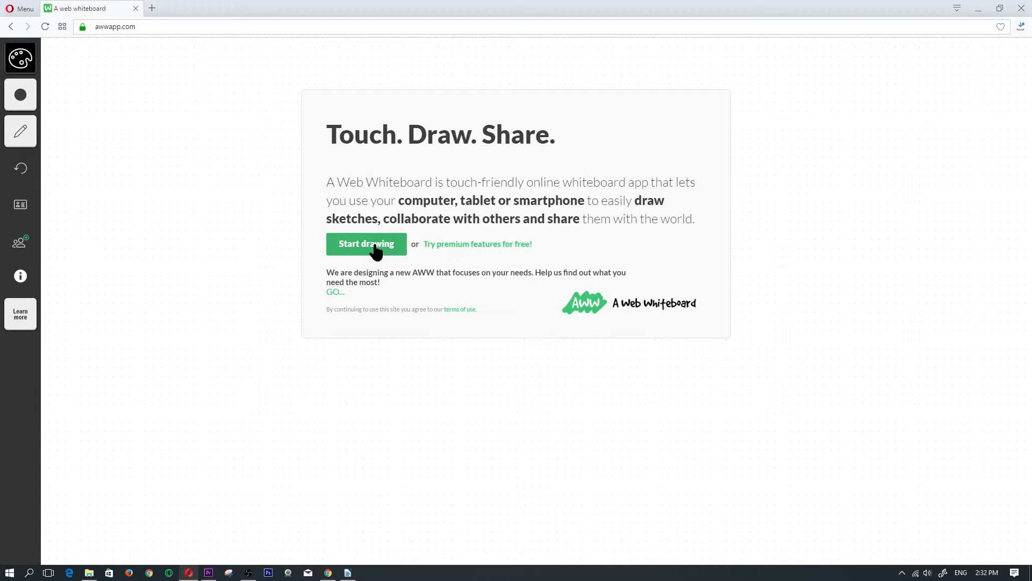
Start a new blank drawing board from the AWW welcome page.
click(366, 244)
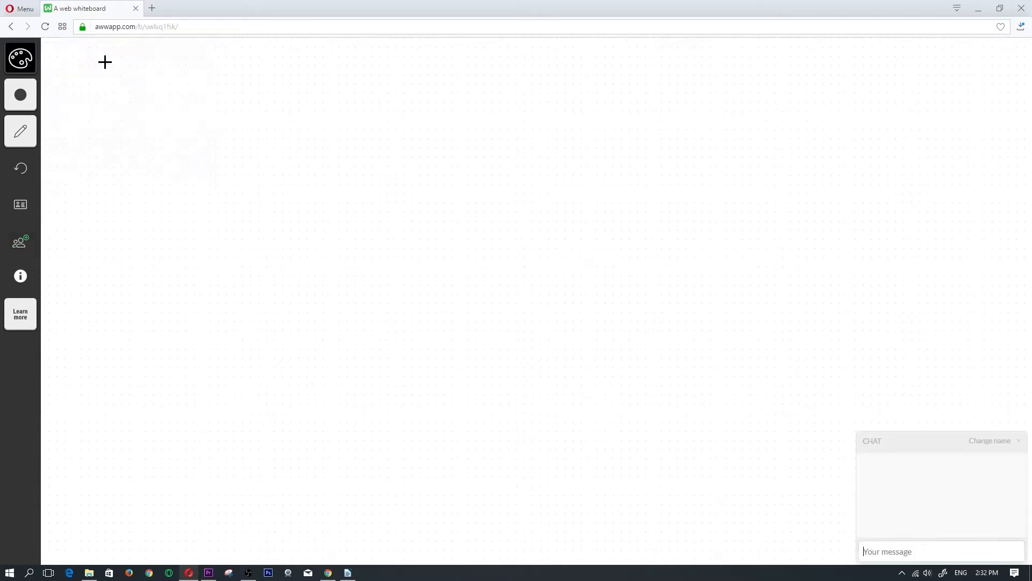
View the board's share link, then bring up the drawing colour palette.
click(19, 241)
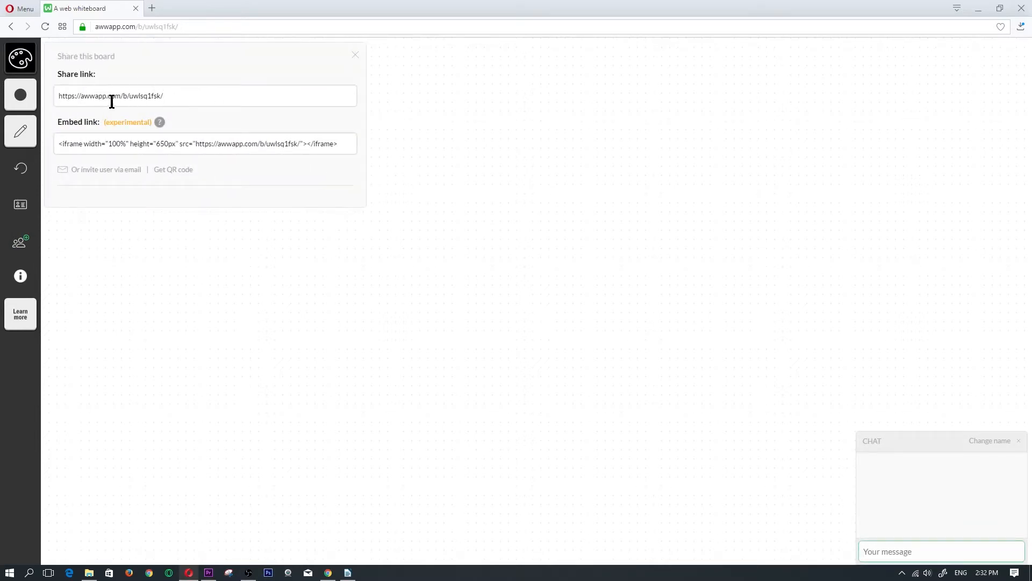
click(112, 95)
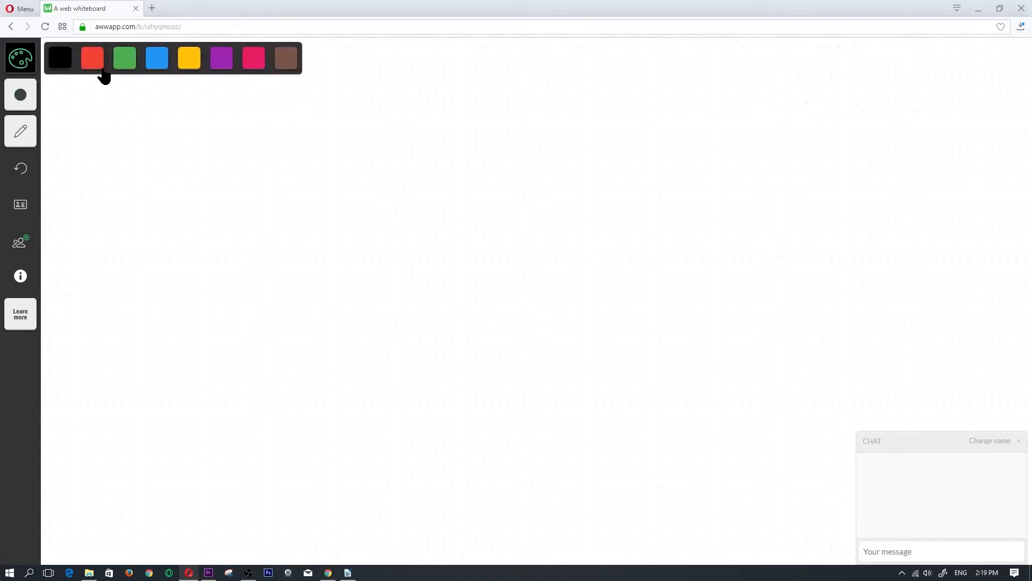
Choose blue as the drawing colour and the thickest stroke size.
click(156, 58)
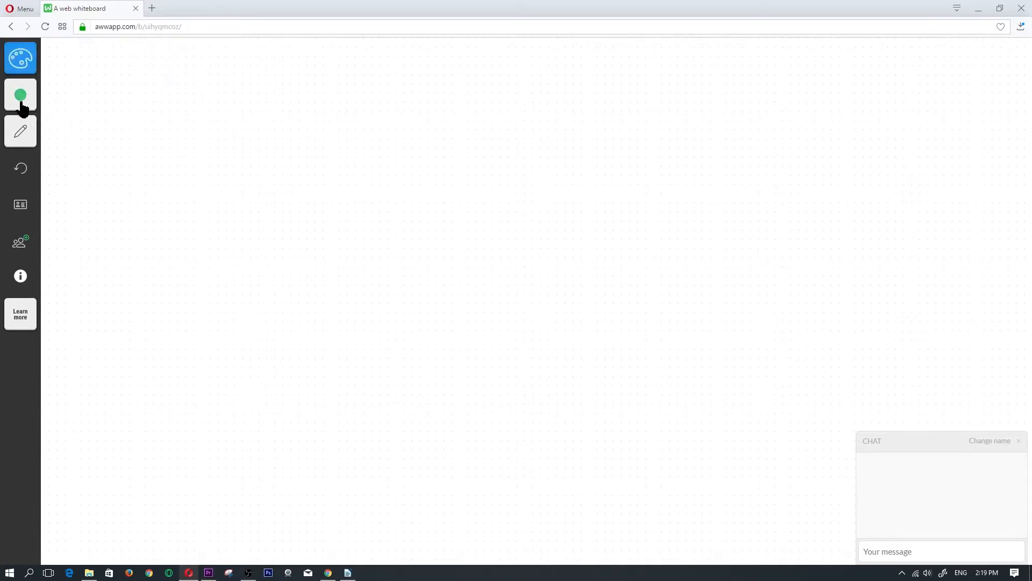
click(19, 95)
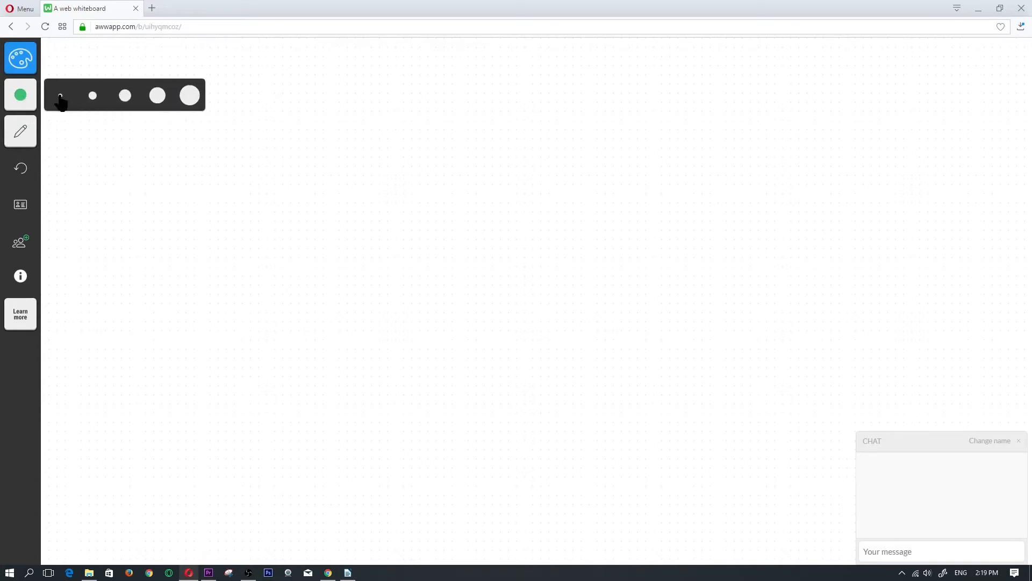
click(189, 96)
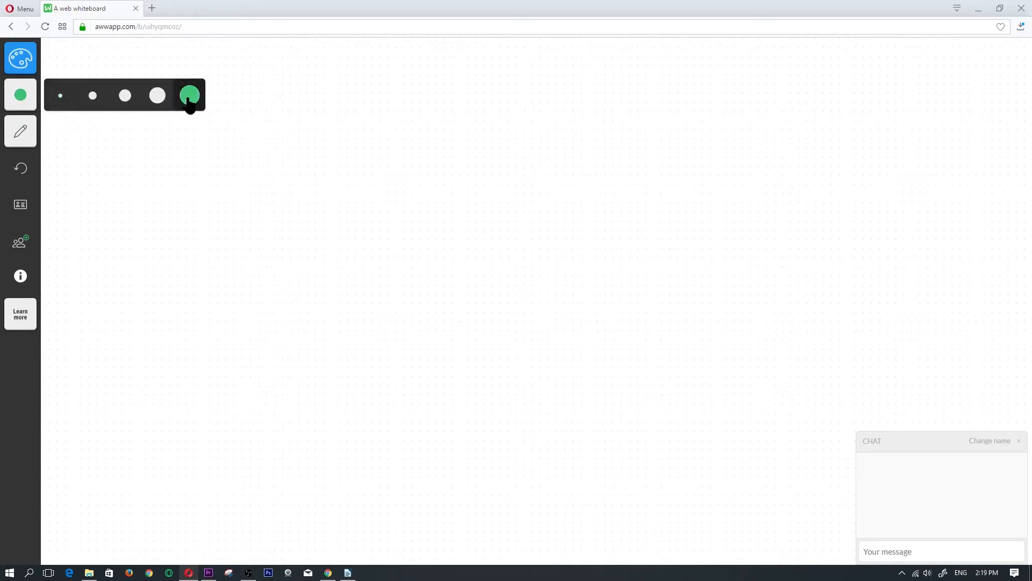
Sketch a looped scribble, a 3D box and handwritten words in thick blue.
drag(231, 109, 543, 158)
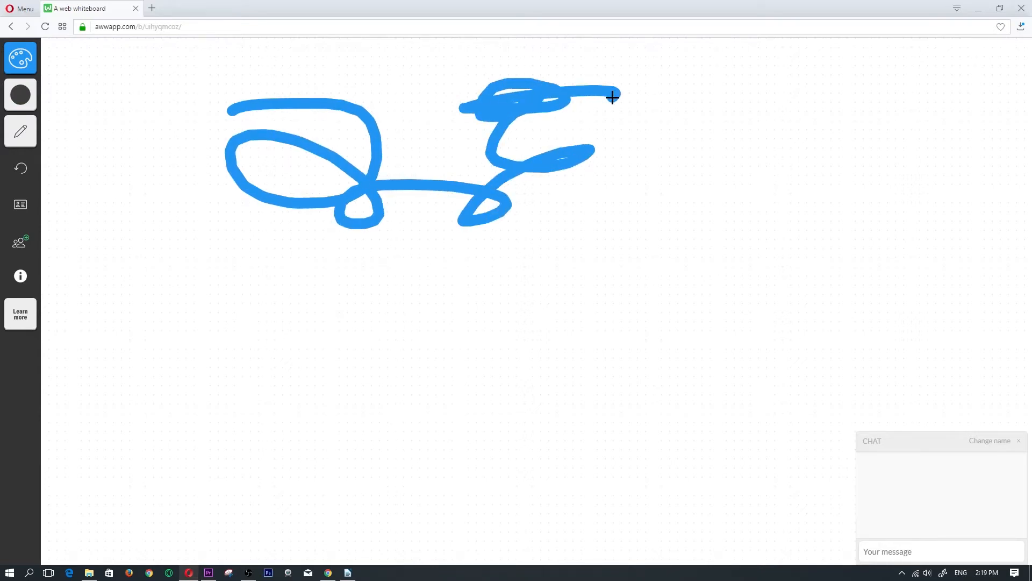
mouse_move(645, 101)
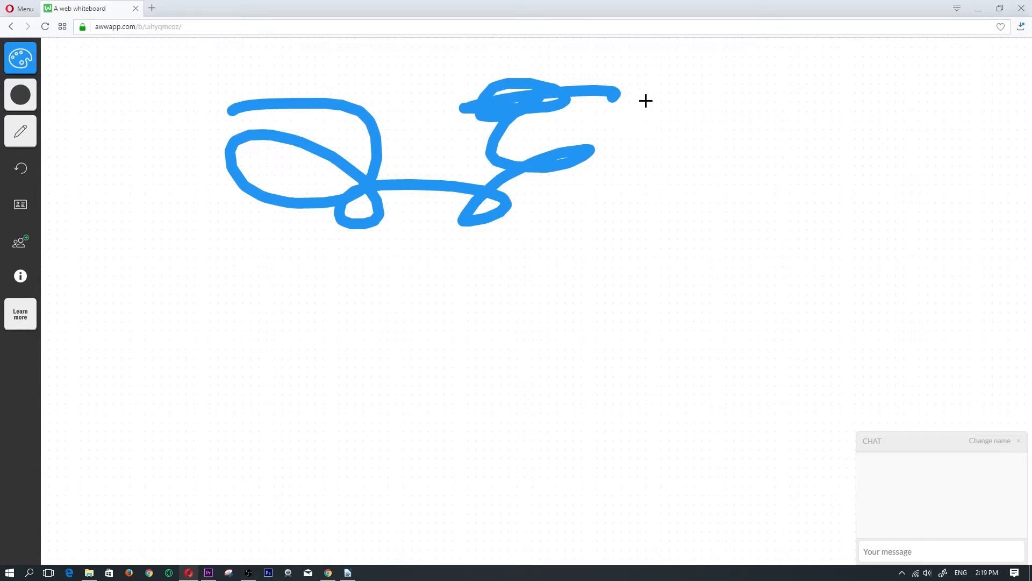
drag(645, 101, 711, 198)
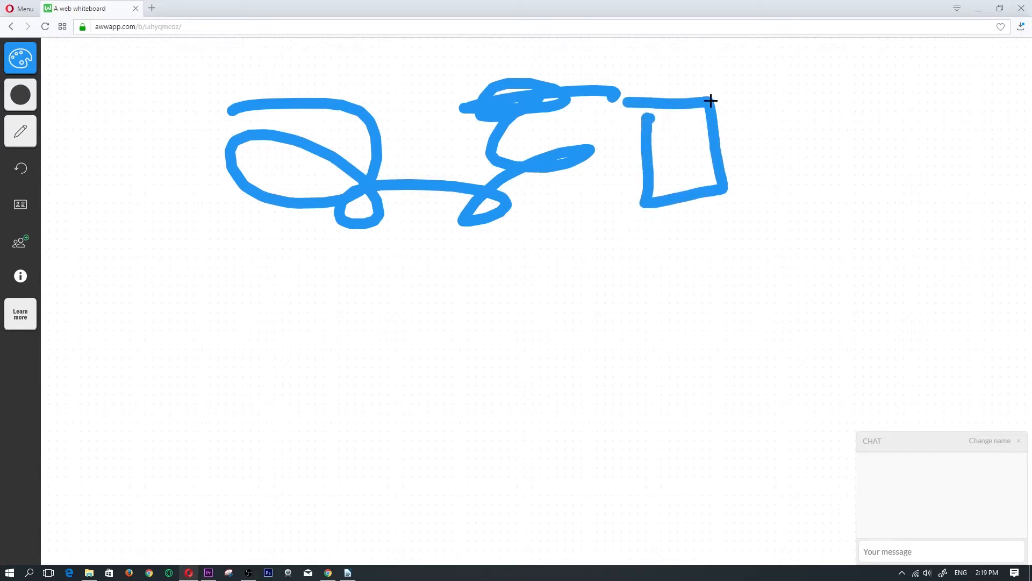
drag(710, 102, 790, 48)
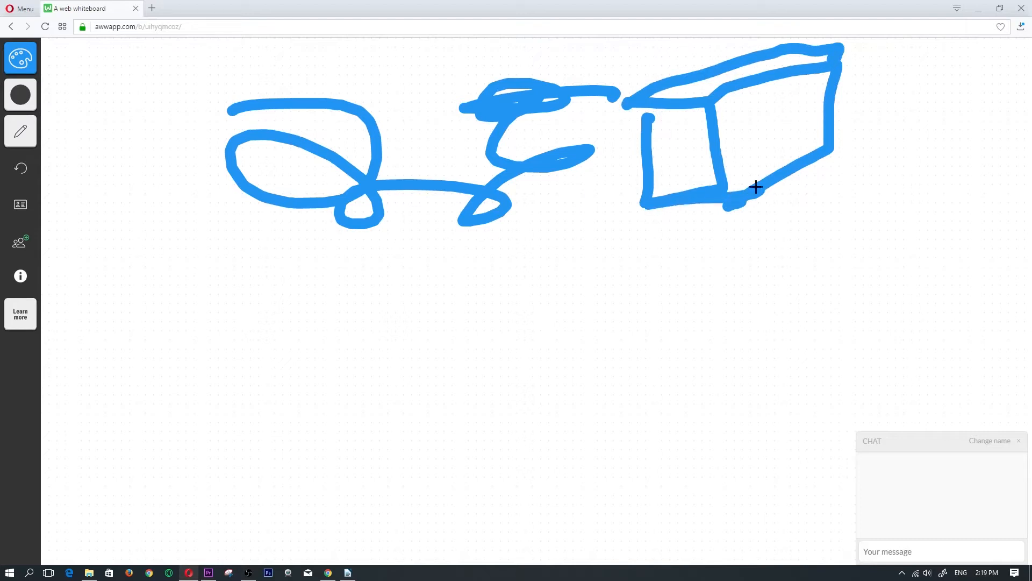
mouse_move(459, 283)
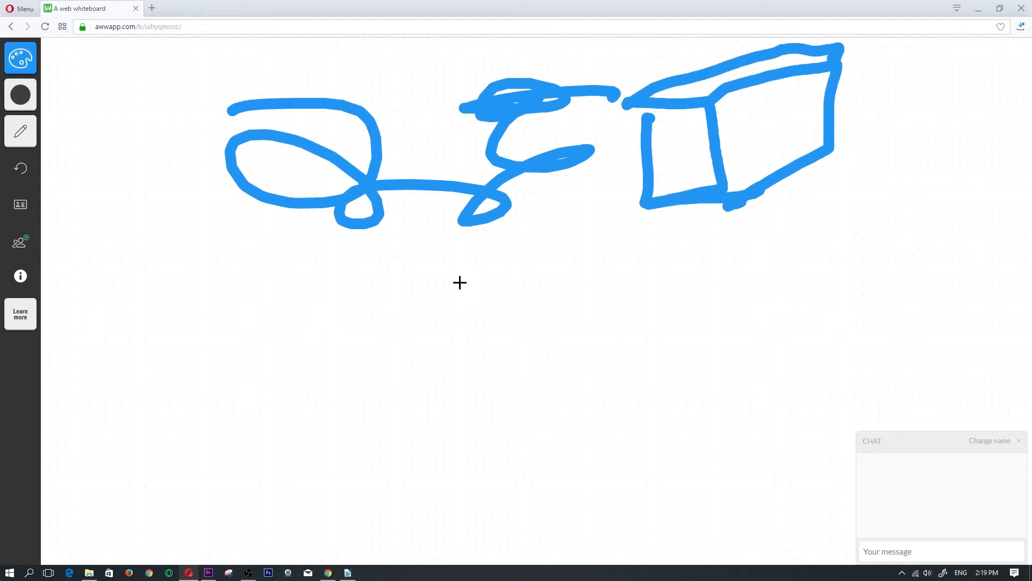
drag(462, 283, 527, 349)
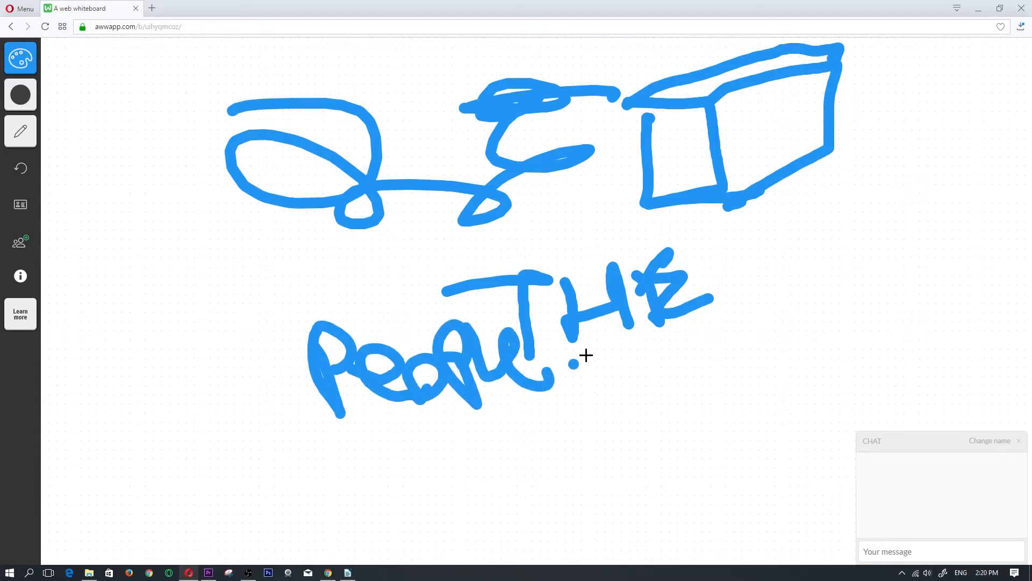
Draw a rectangle on the left and a grid pattern at the upper right.
drag(128, 237, 111, 316)
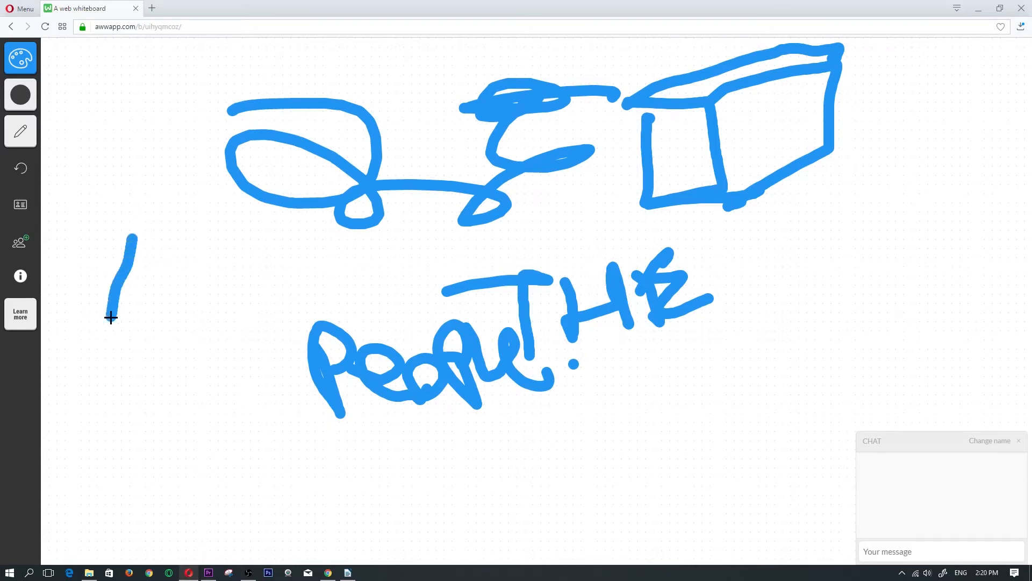
drag(112, 240, 286, 335)
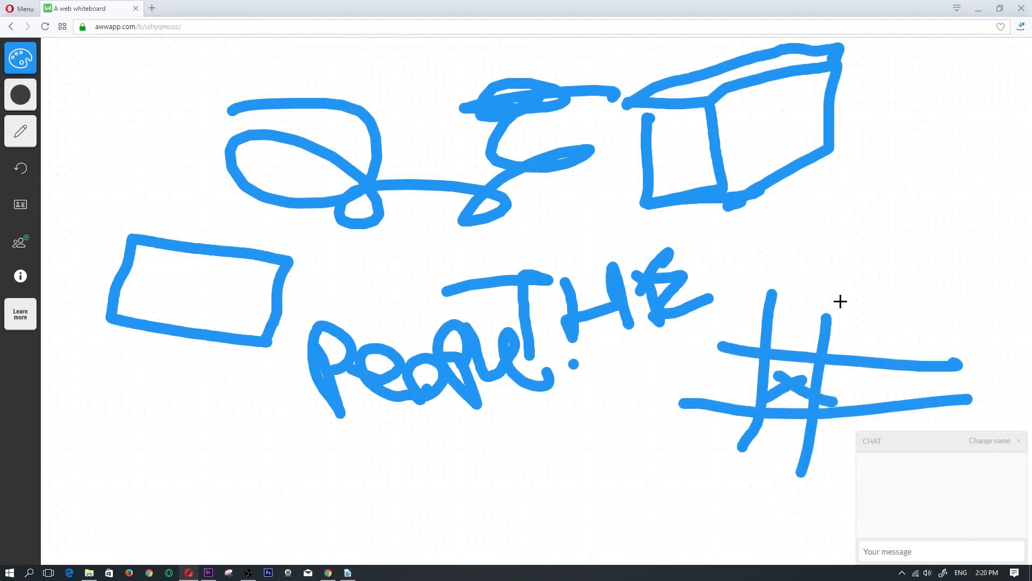
drag(843, 296, 1024, 198)
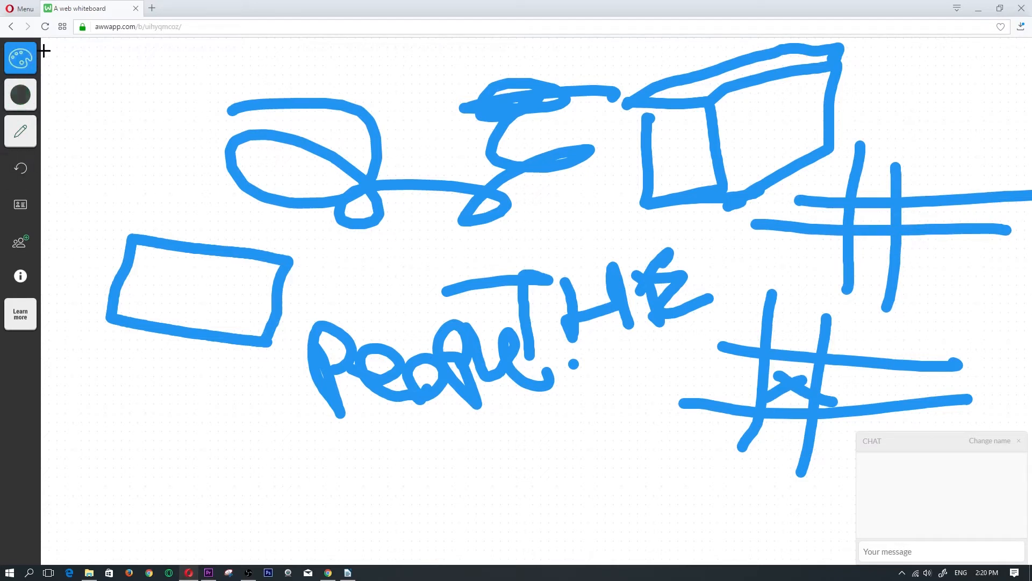
mouse_move(20, 131)
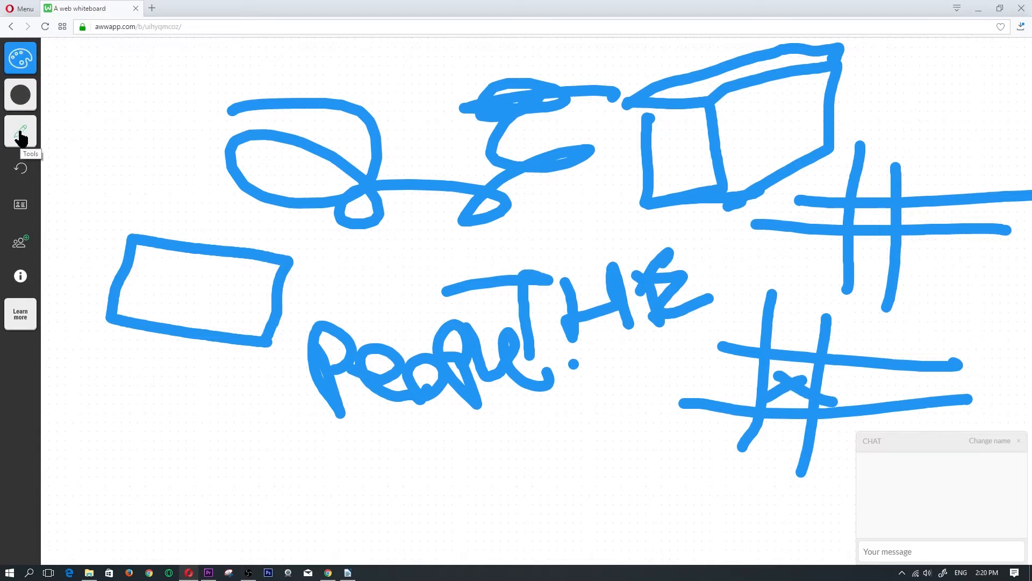
Erase parts of the scribble, box, rectangle and handwritten words with the Eraser.
click(19, 131)
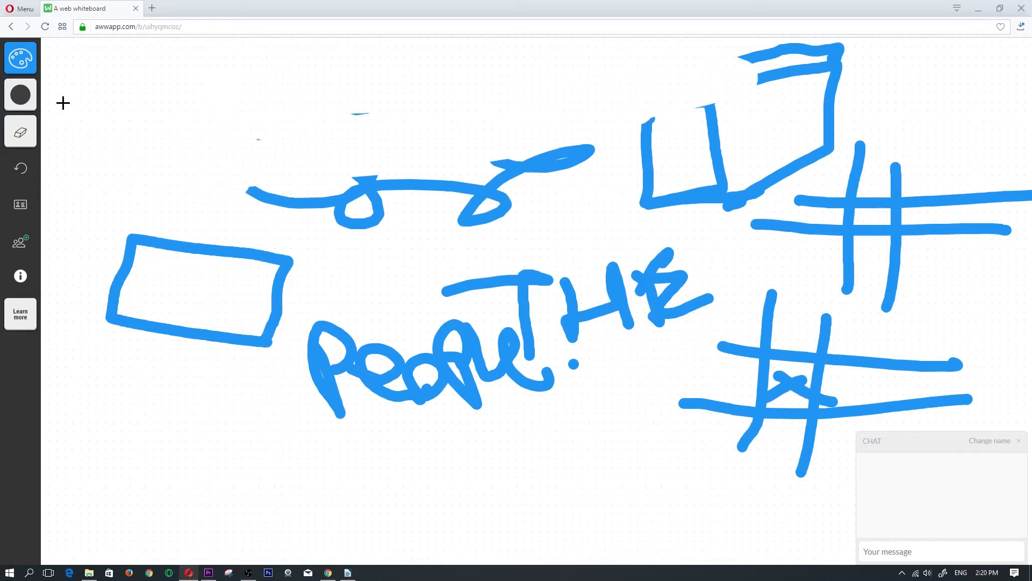
click(19, 95)
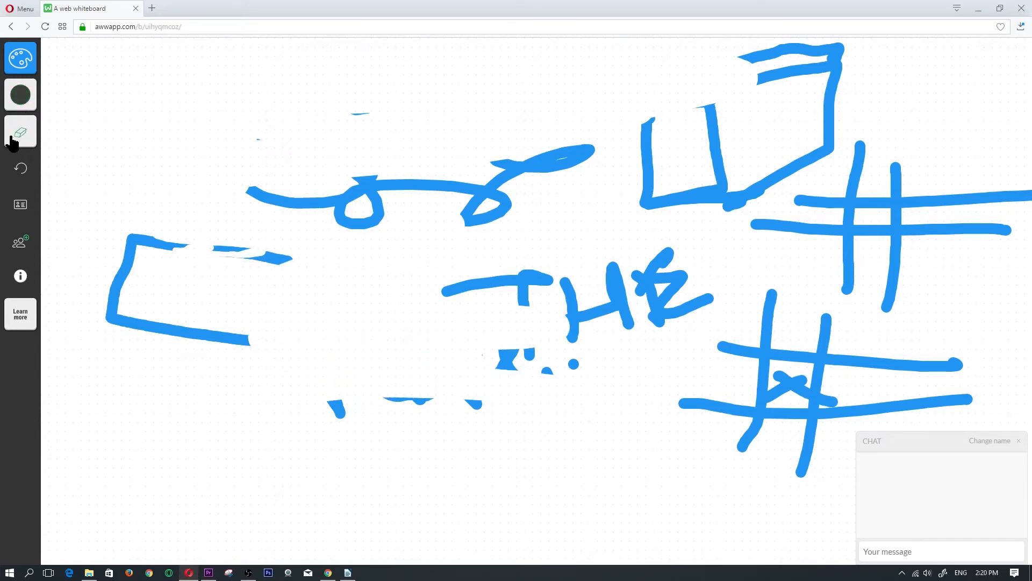
click(19, 131)
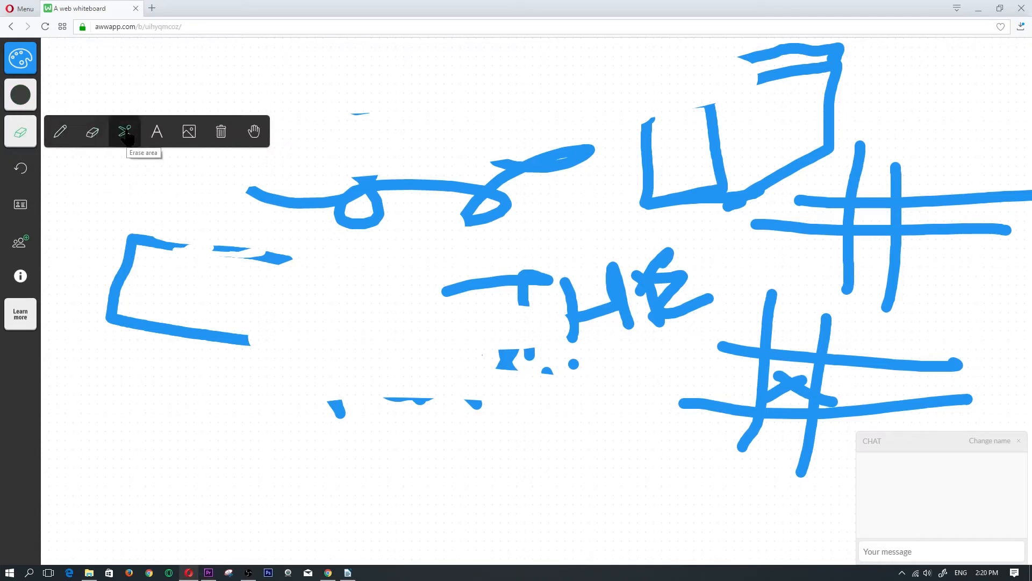
Erase the upper-left area wholesale, then begin a text entry near the top.
click(124, 131)
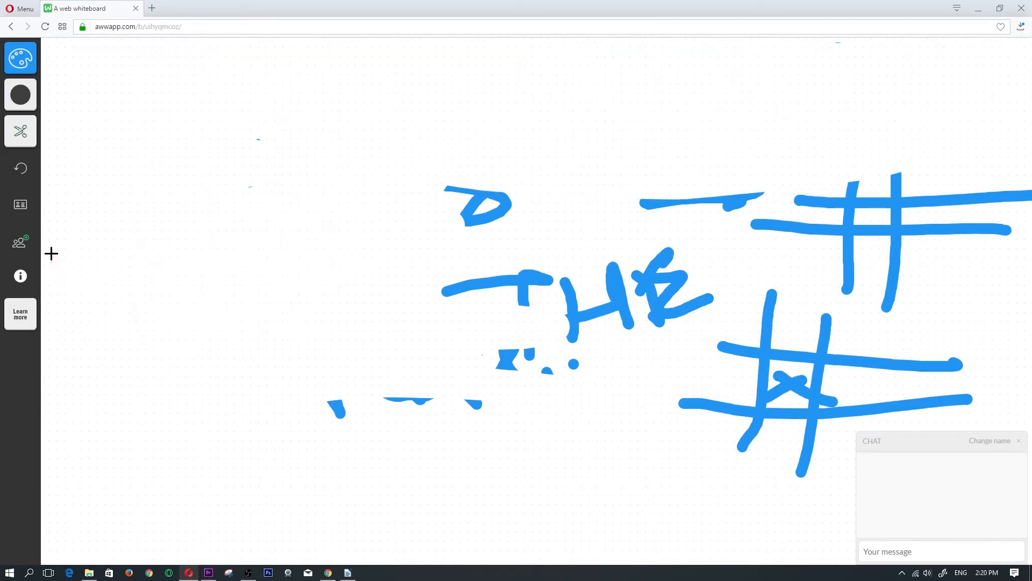
click(21, 132)
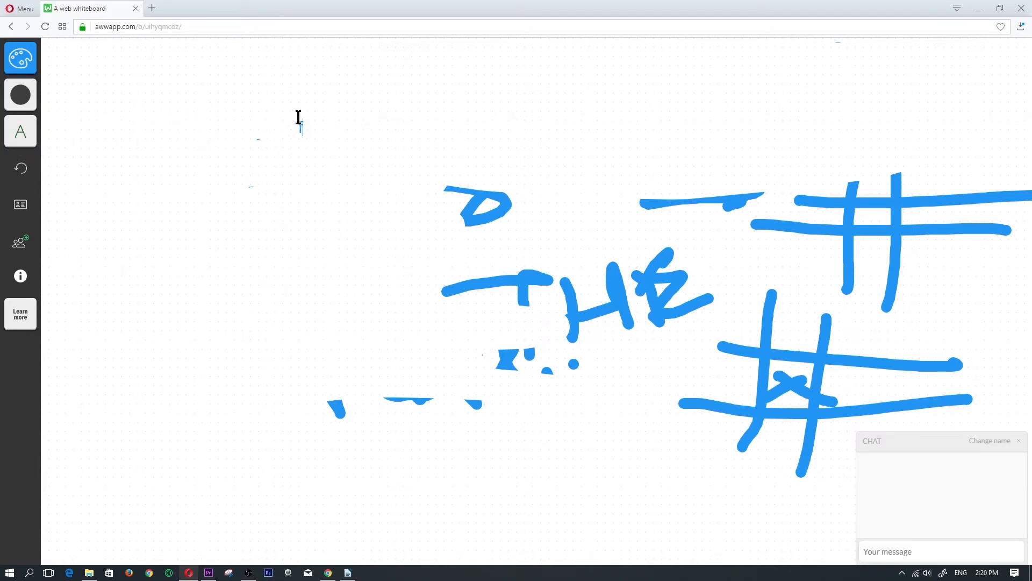
Add the text 'fsdkjfhkjhfkjshfsfddsf' near the top of the board.
text(fsdkjfhkjhfkjshfsfddsf)
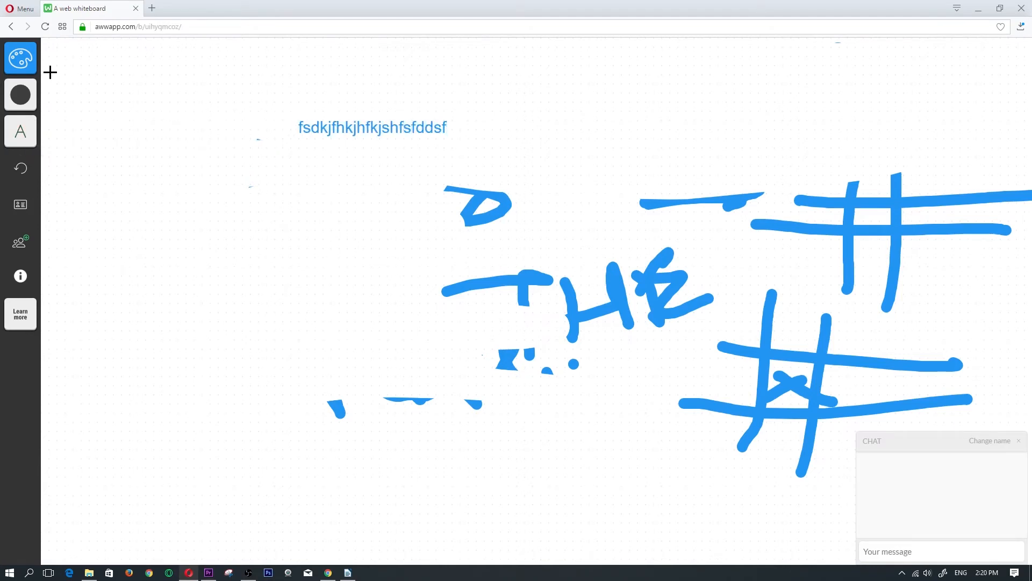
click(19, 57)
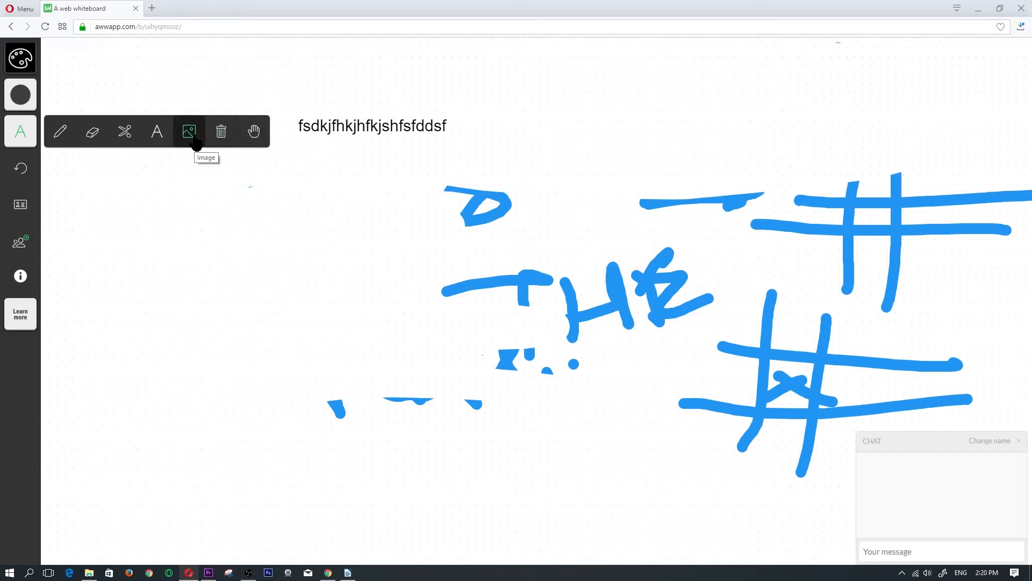
Insert the Apple-IPhone-PNG-Clipart image from Downloads over the handwritten 'THE'.
click(190, 131)
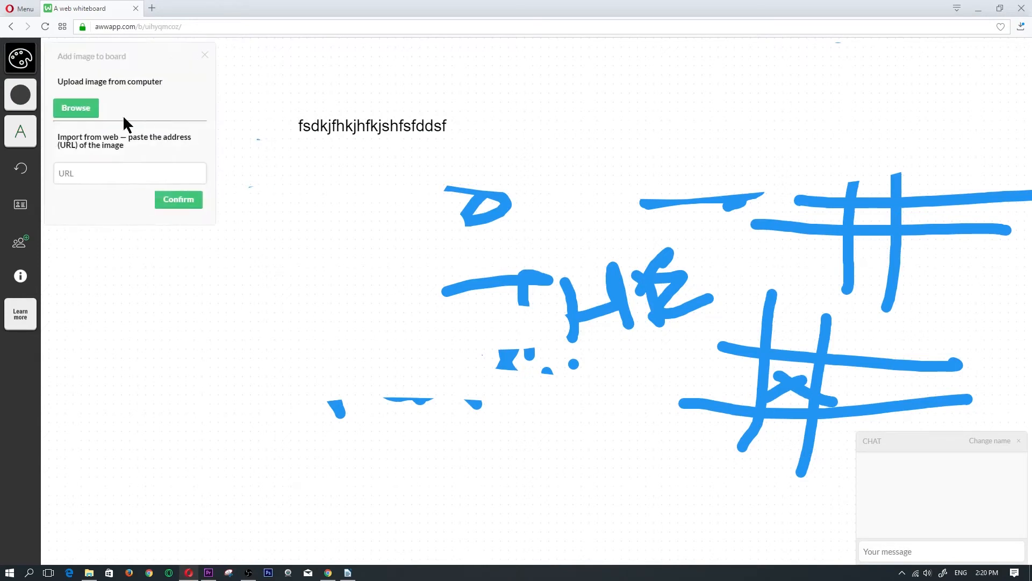
click(75, 108)
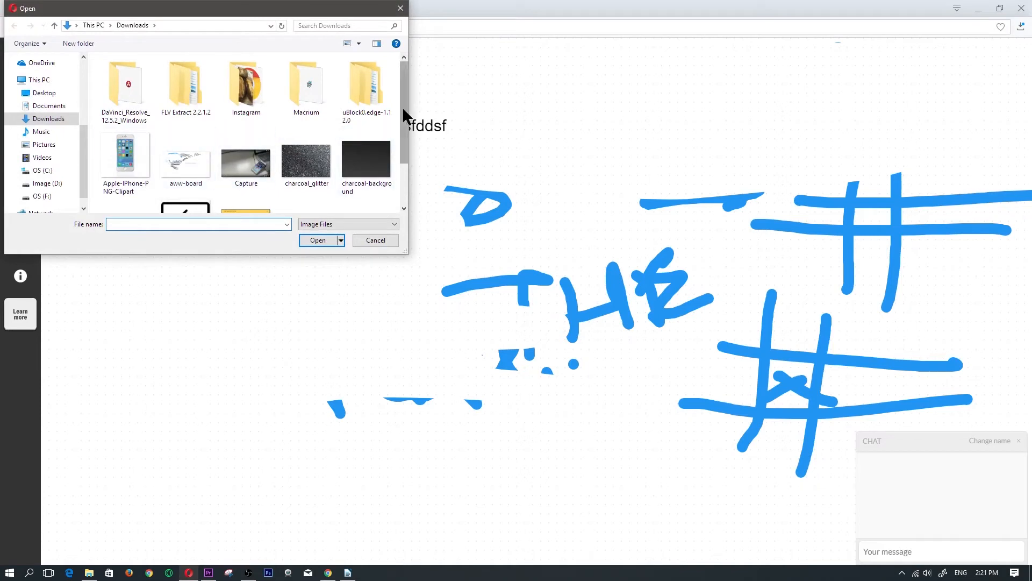
click(126, 160)
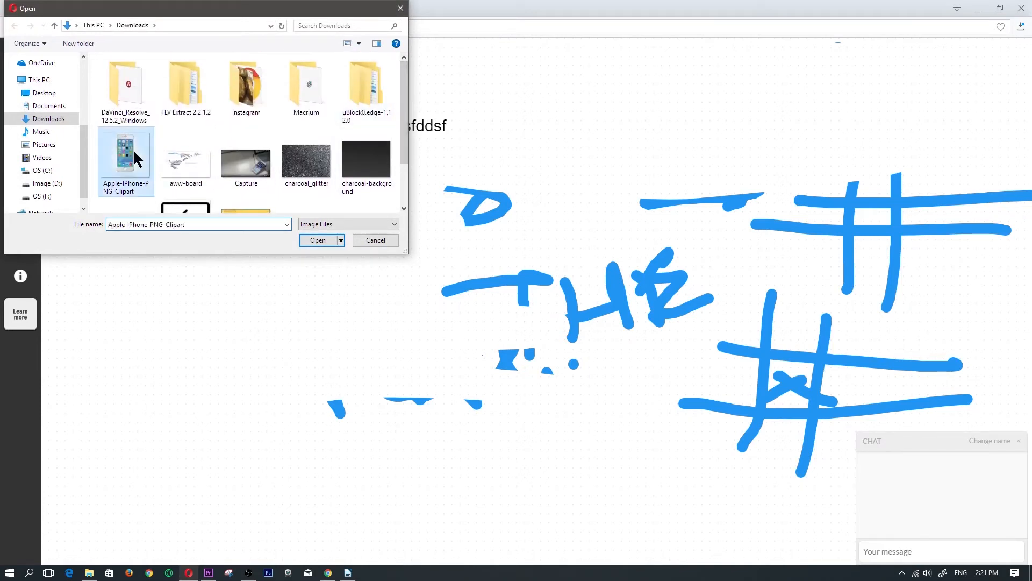
click(318, 239)
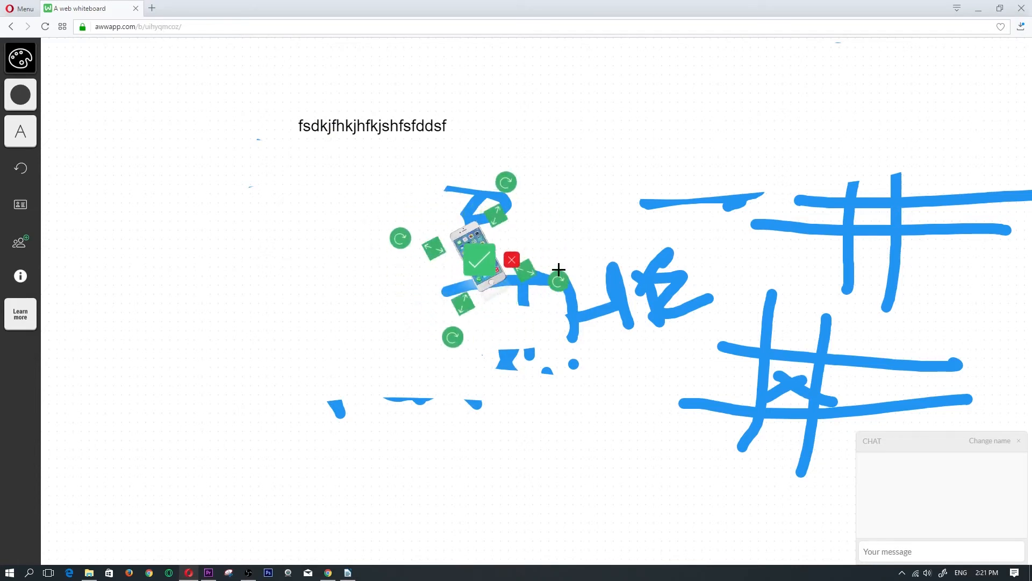
click(512, 260)
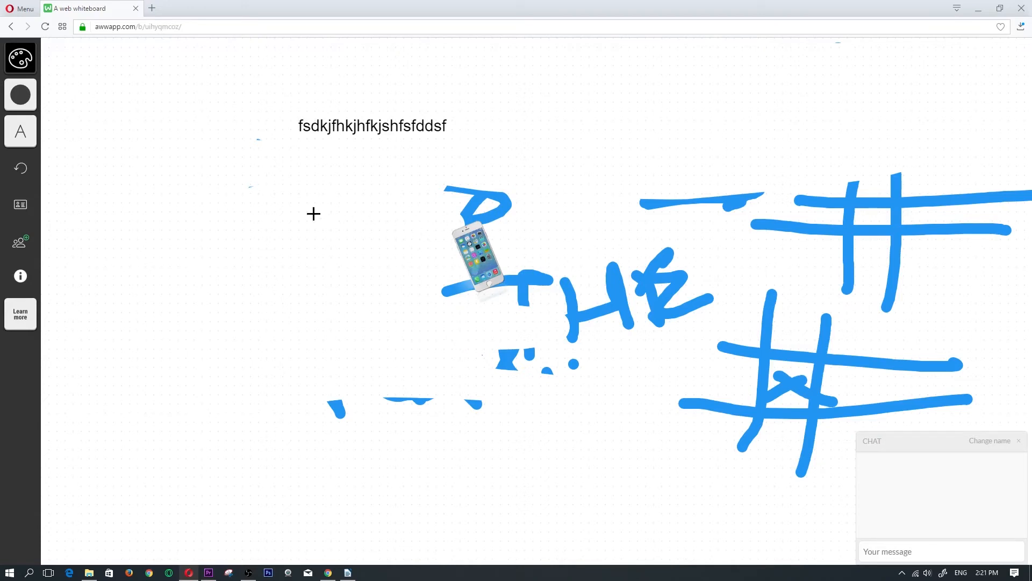
mouse_move(272, 147)
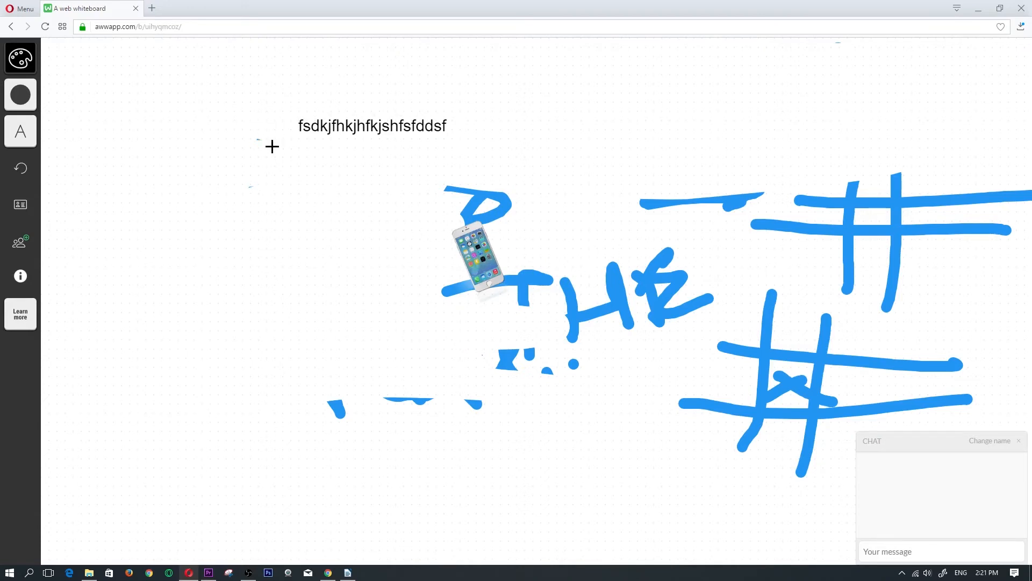
mouse_move(503, 266)
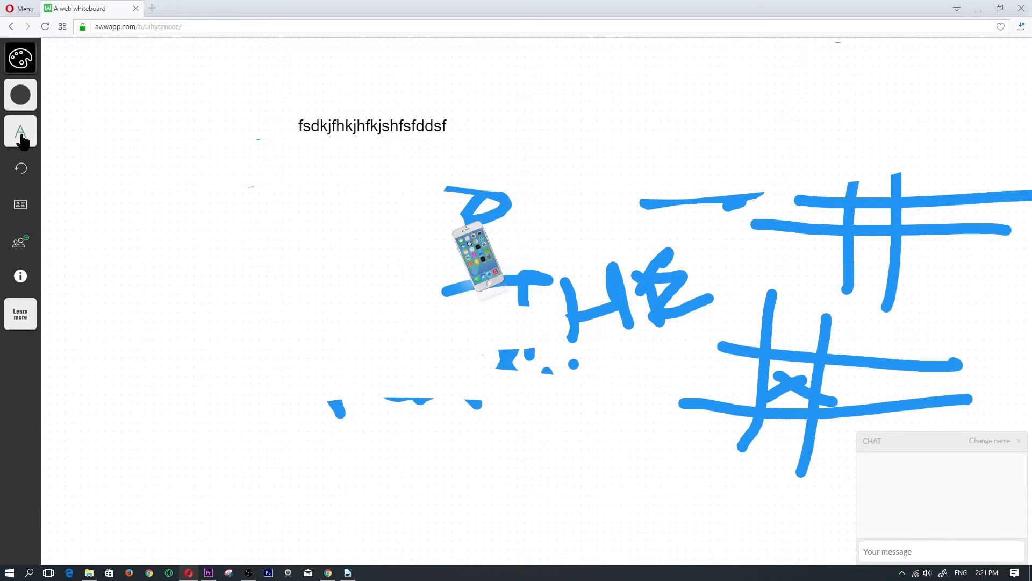
Pick the hand tool and pan the board back onto the drawings.
click(19, 131)
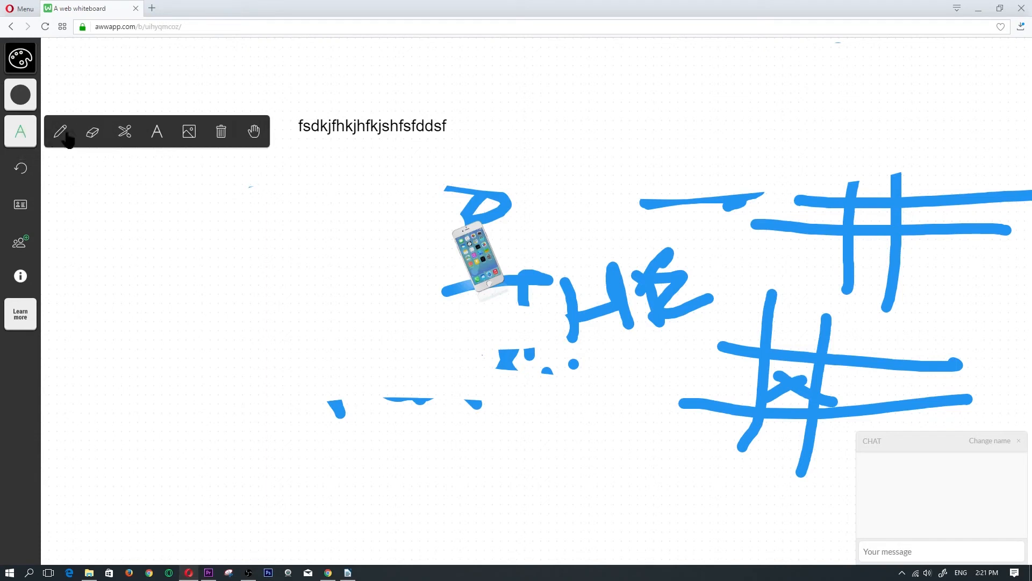
mouse_move(221, 131)
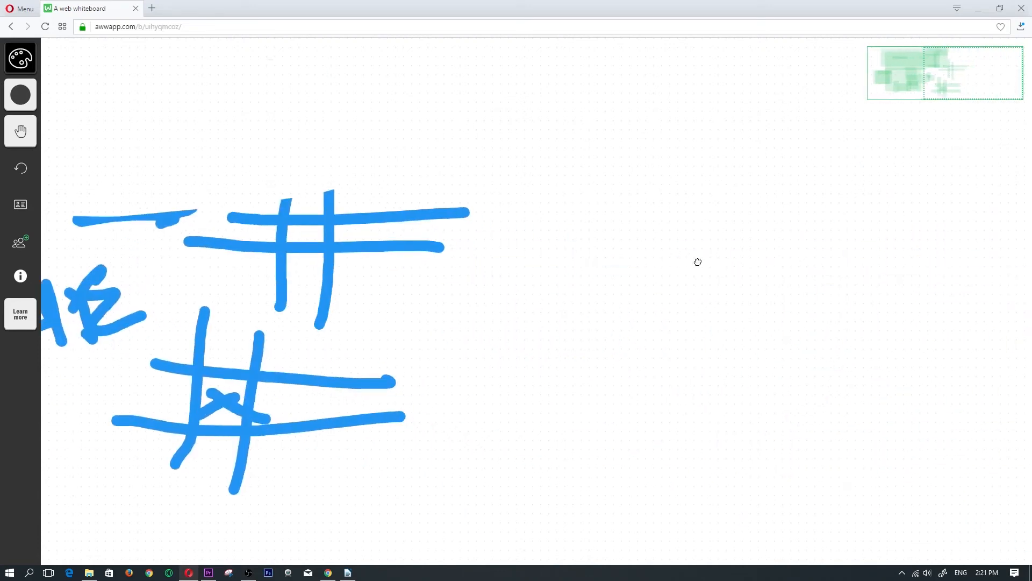
drag(697, 263, 508, 323)
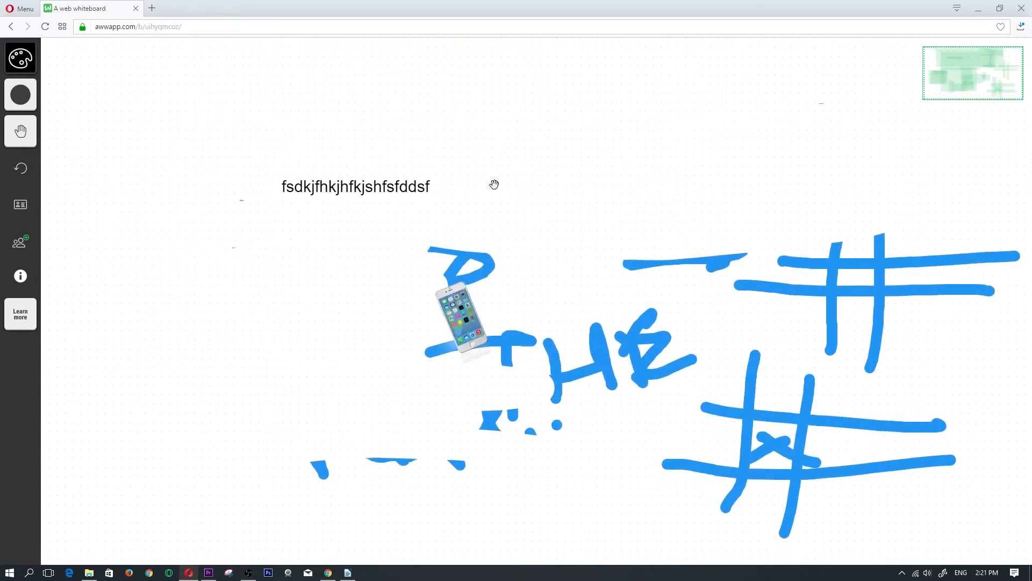
mouse_move(405, 180)
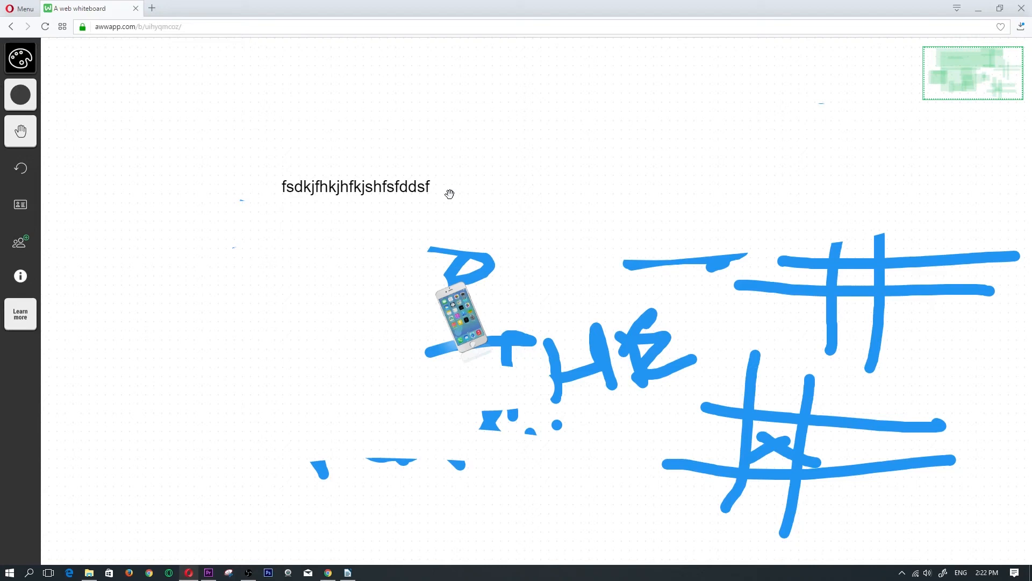
mouse_move(191, 201)
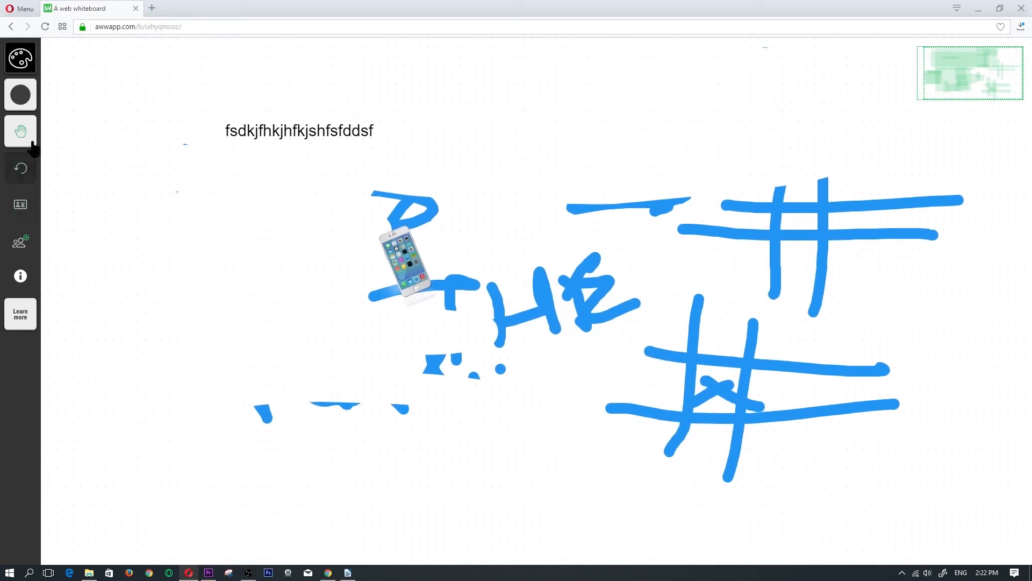
Undo the phone image, then open and close the login panel.
click(20, 167)
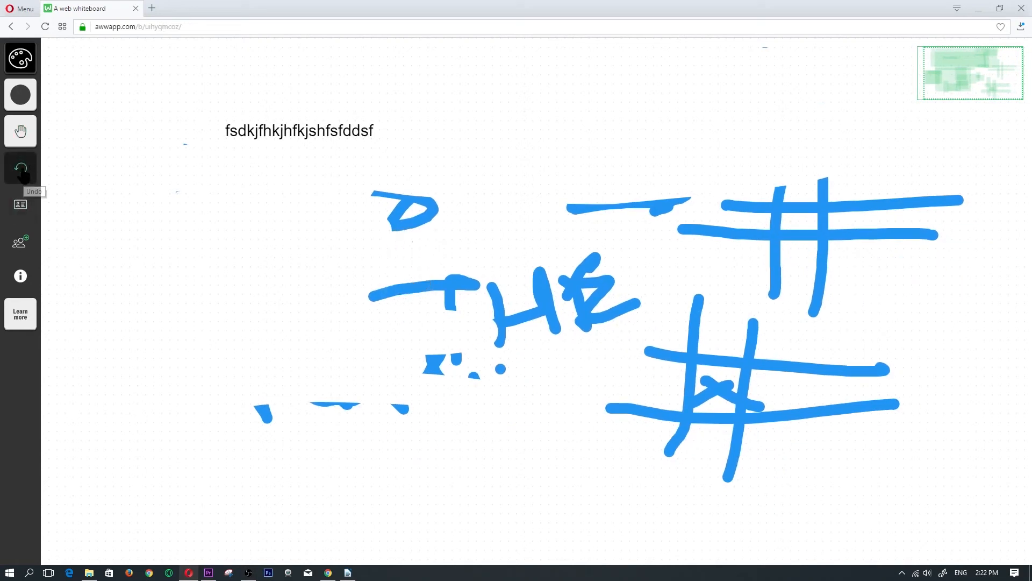
mouse_move(34, 218)
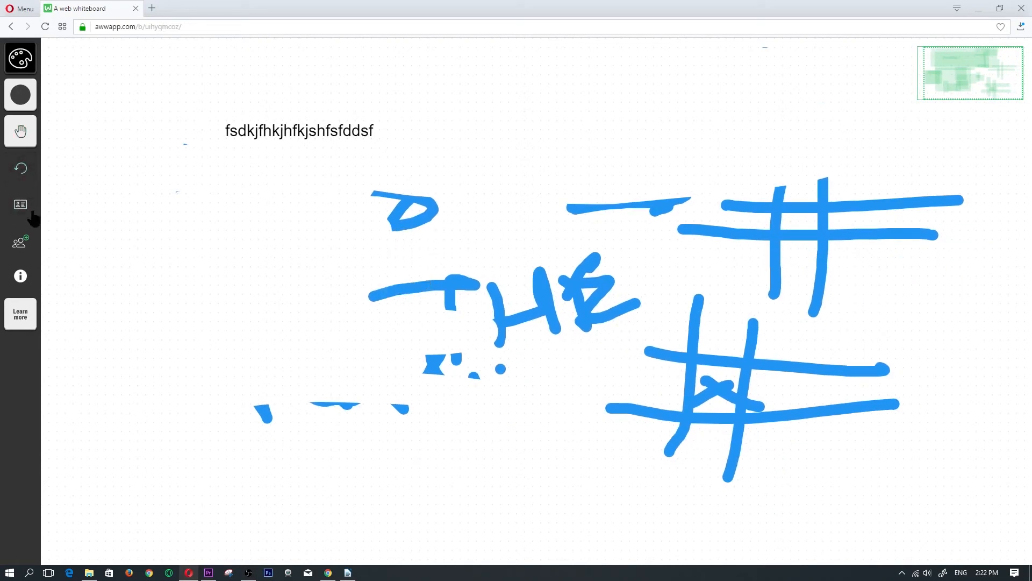
click(19, 205)
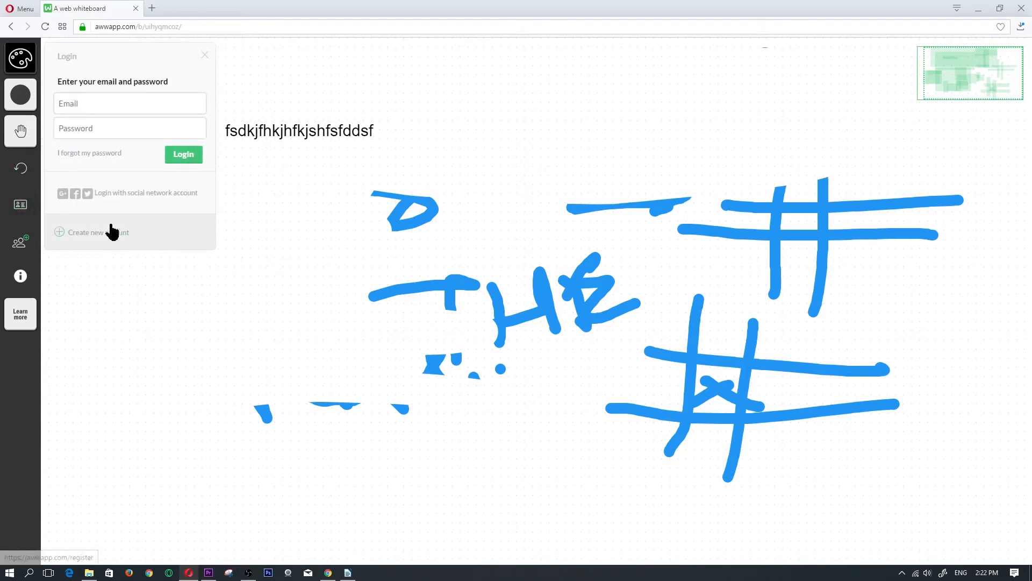
click(204, 54)
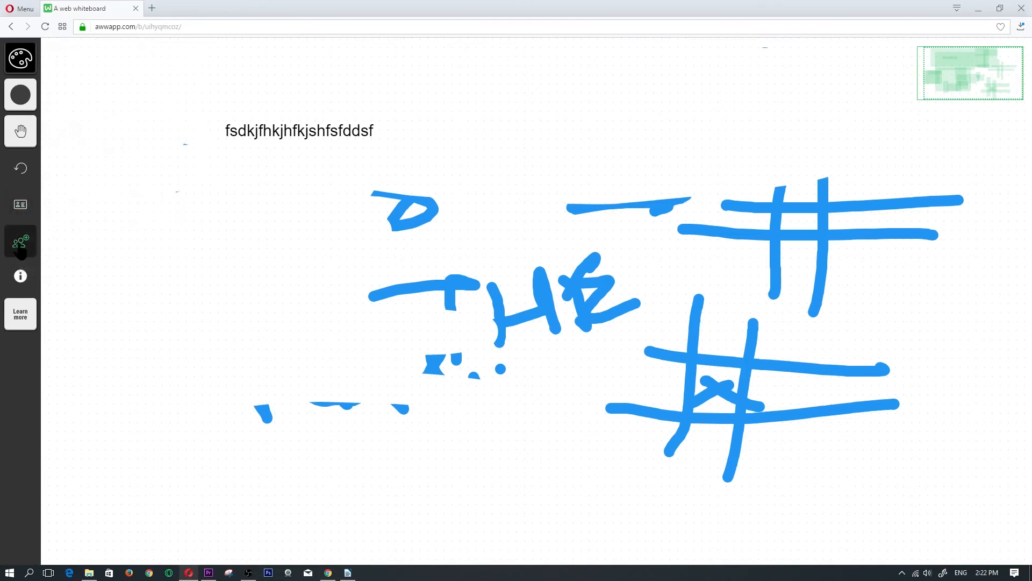
Set the board display name to 'techman' via Manage participants and save it.
click(21, 242)
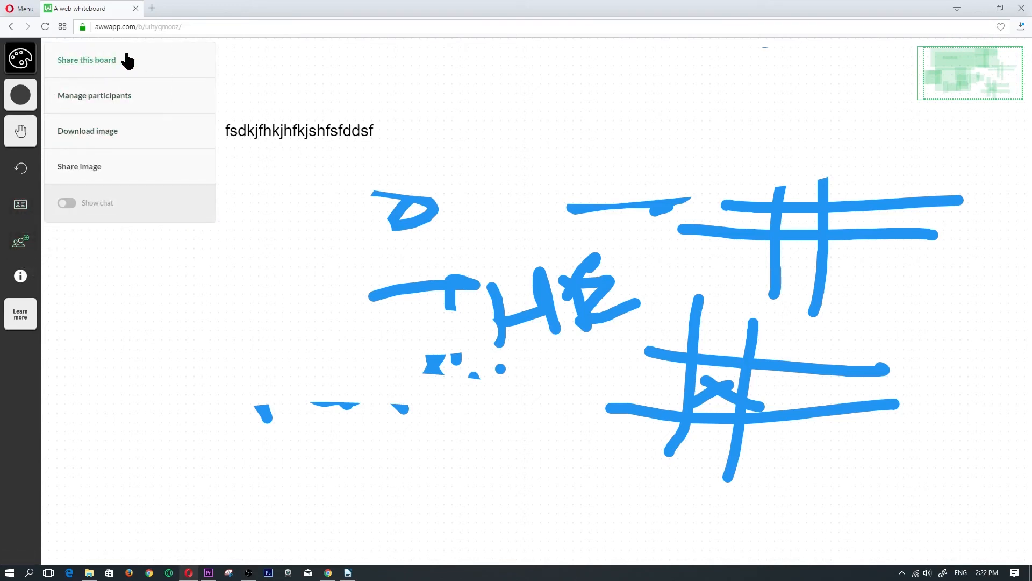
mouse_move(176, 177)
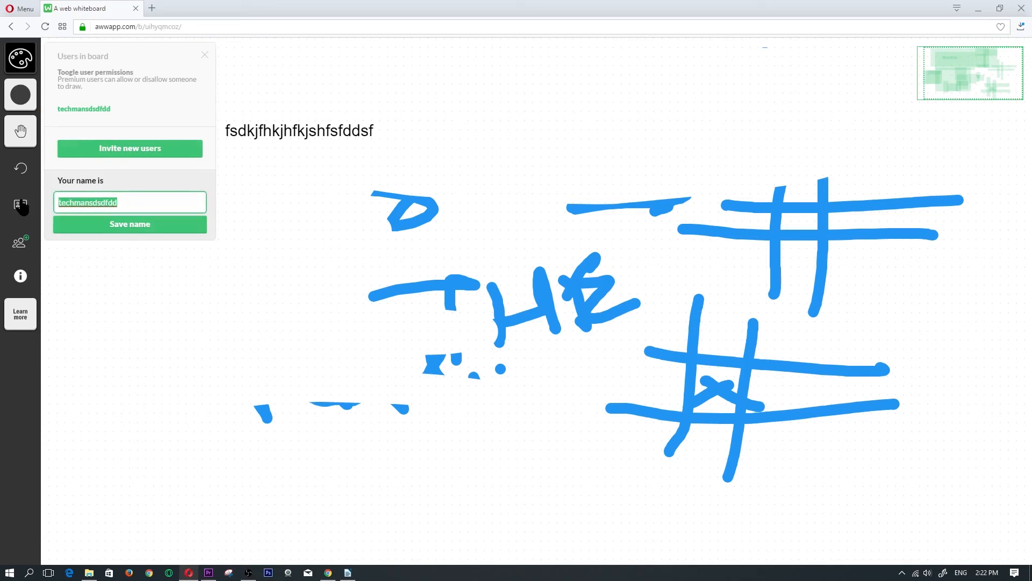
text(techman)
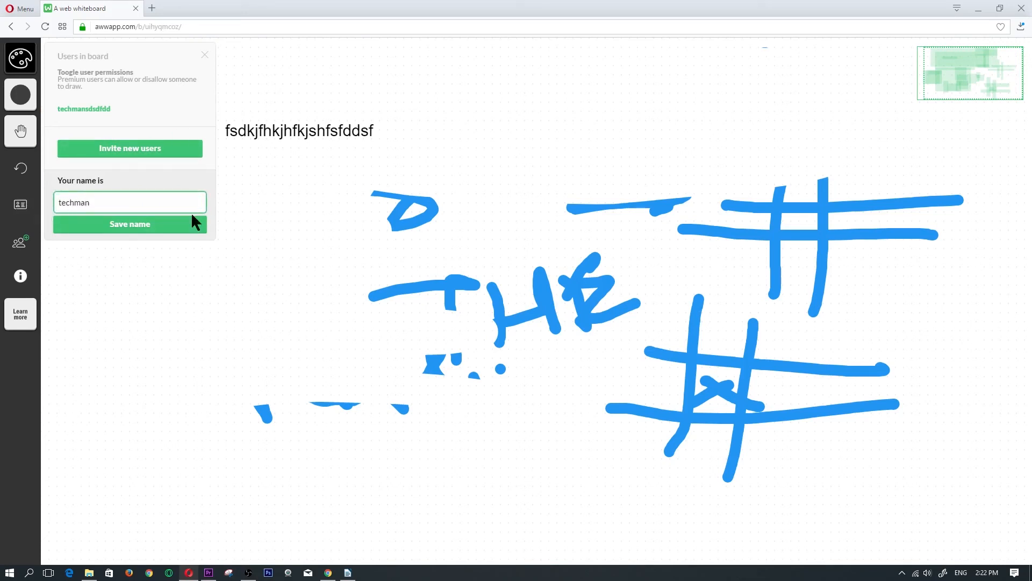
click(130, 224)
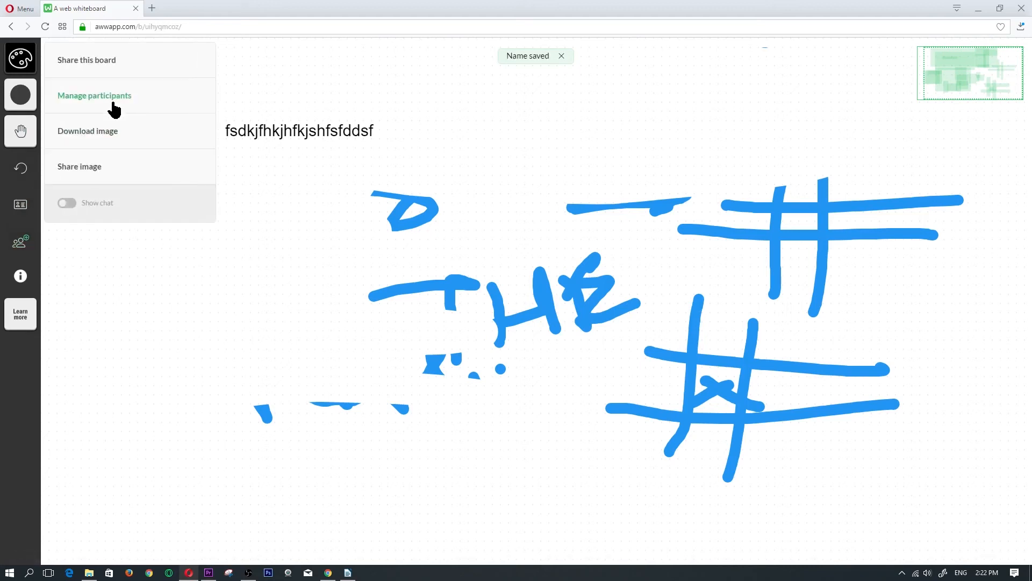
Download the board as a PNG image, saved as aww-board (1).png.
click(87, 130)
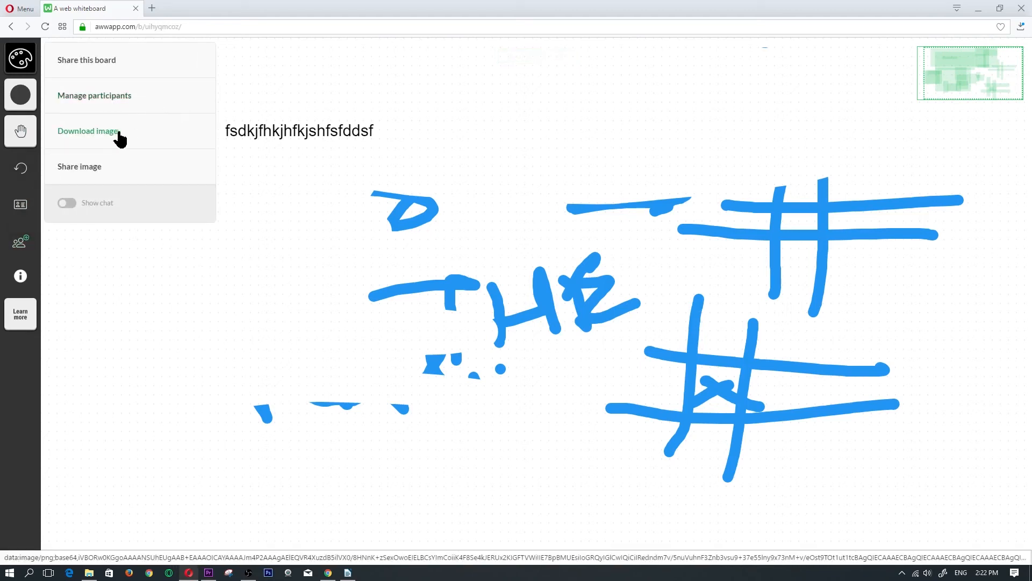
mouse_move(89, 151)
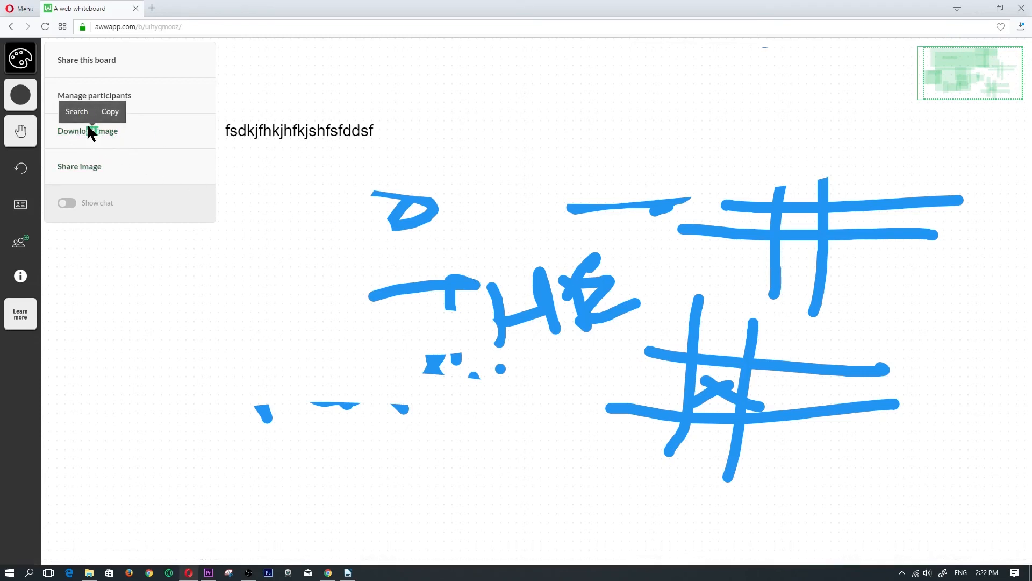
click(87, 130)
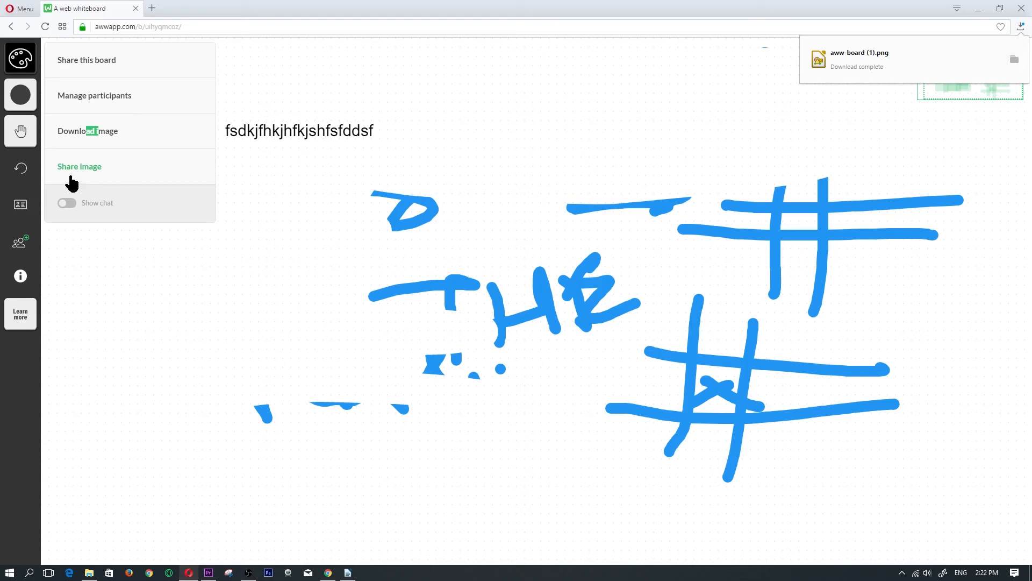
mouse_move(515, 192)
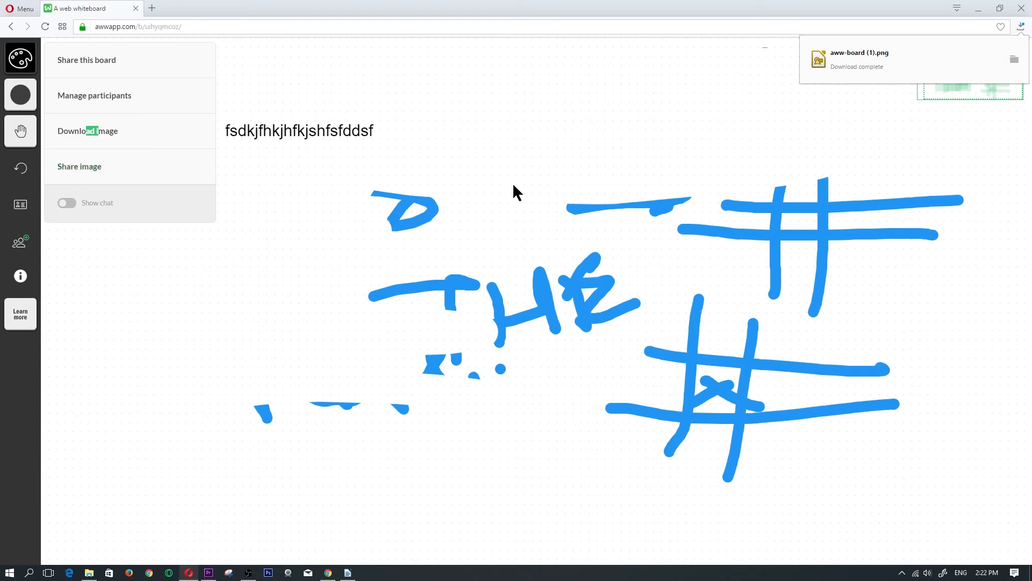
mouse_move(518, 222)
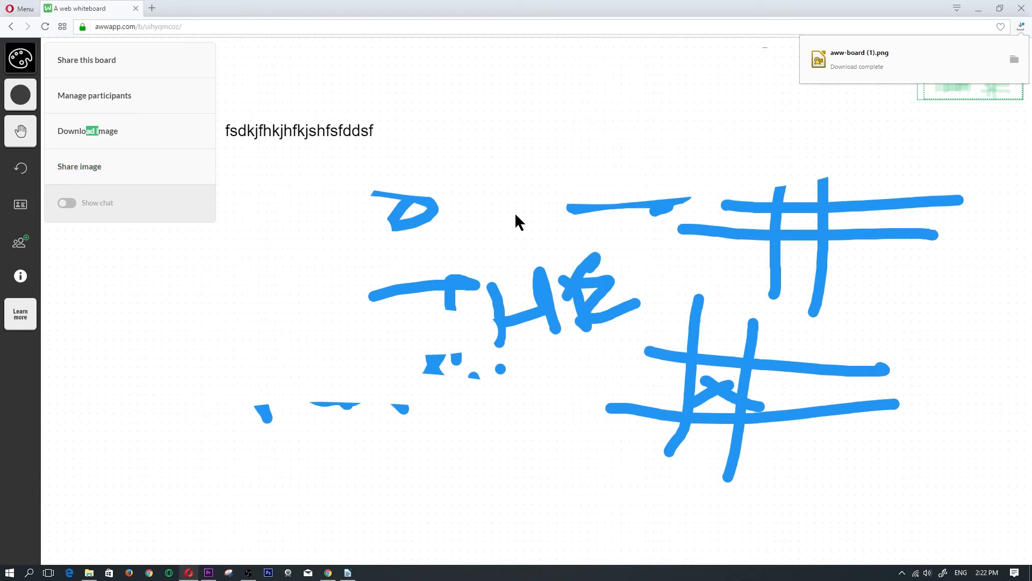
mouse_move(465, 212)
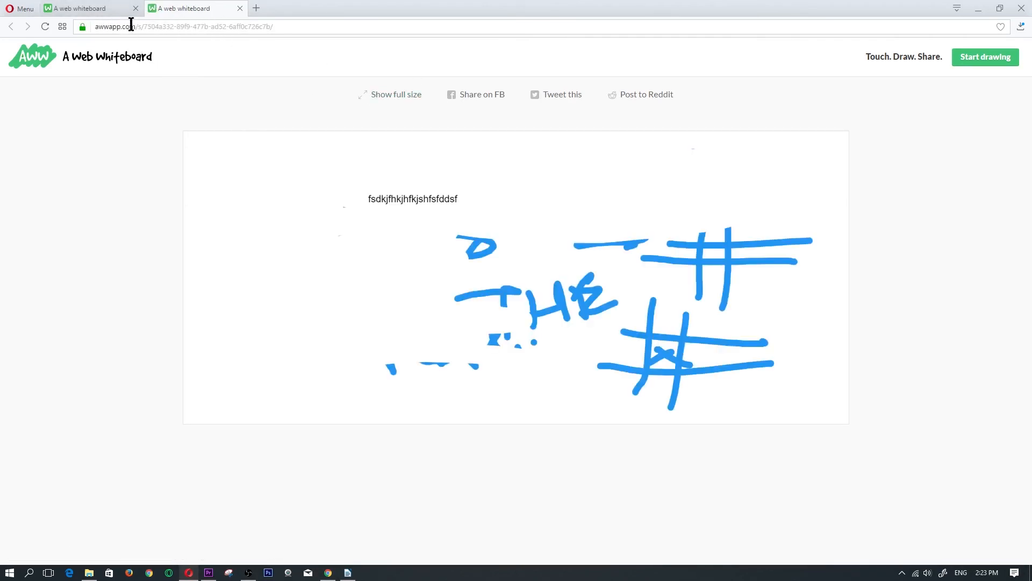
mouse_move(453, 224)
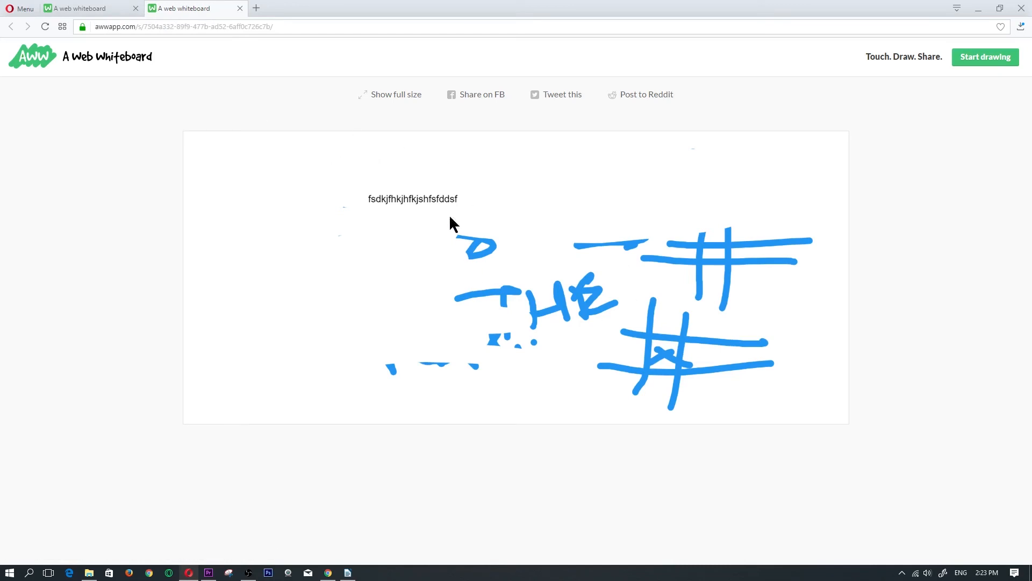
mouse_move(482, 95)
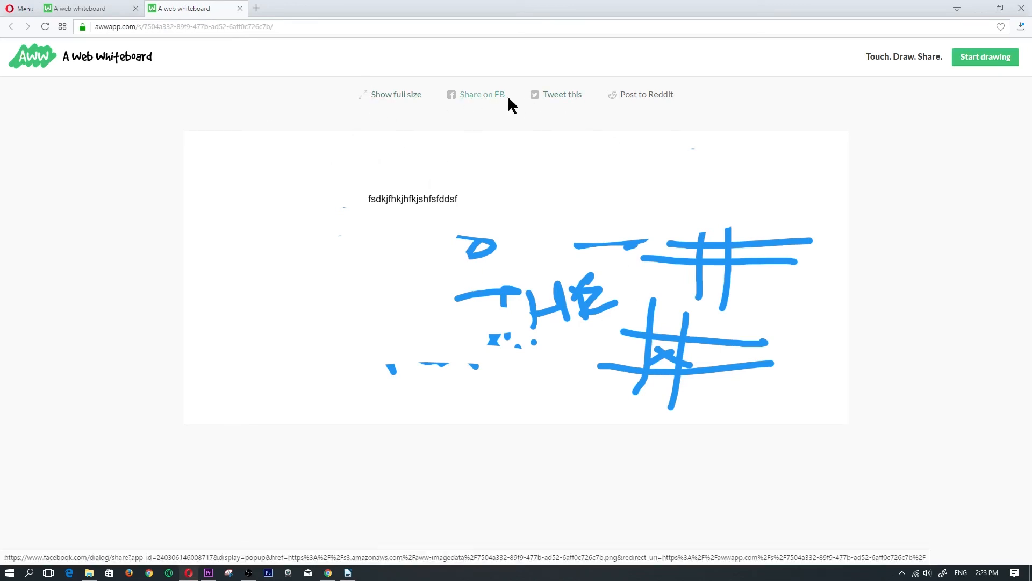
mouse_move(757, 139)
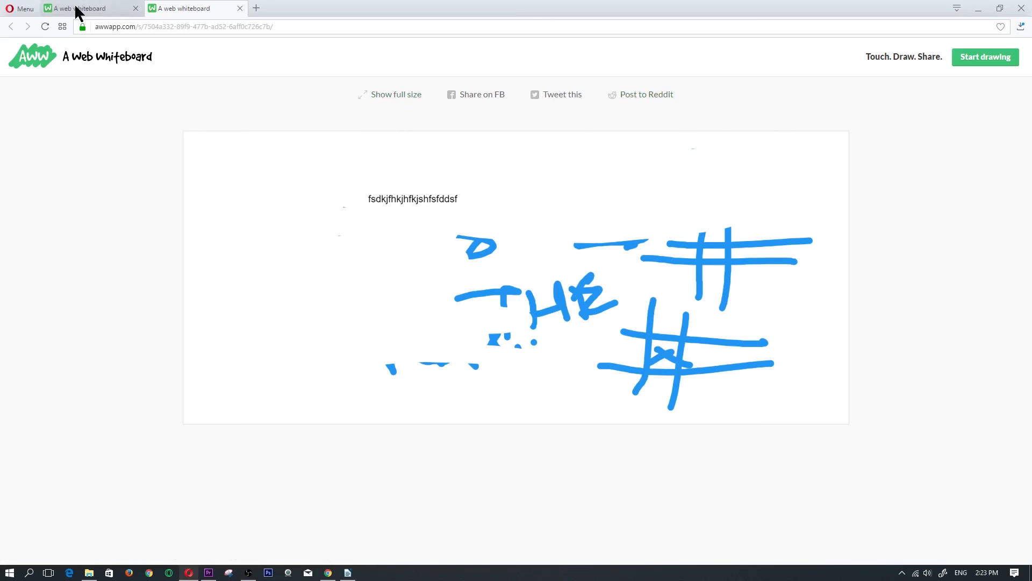
Return to the board tab, turn on Show chat and post the message 'jhfdsljfh' as techman.
click(984, 57)
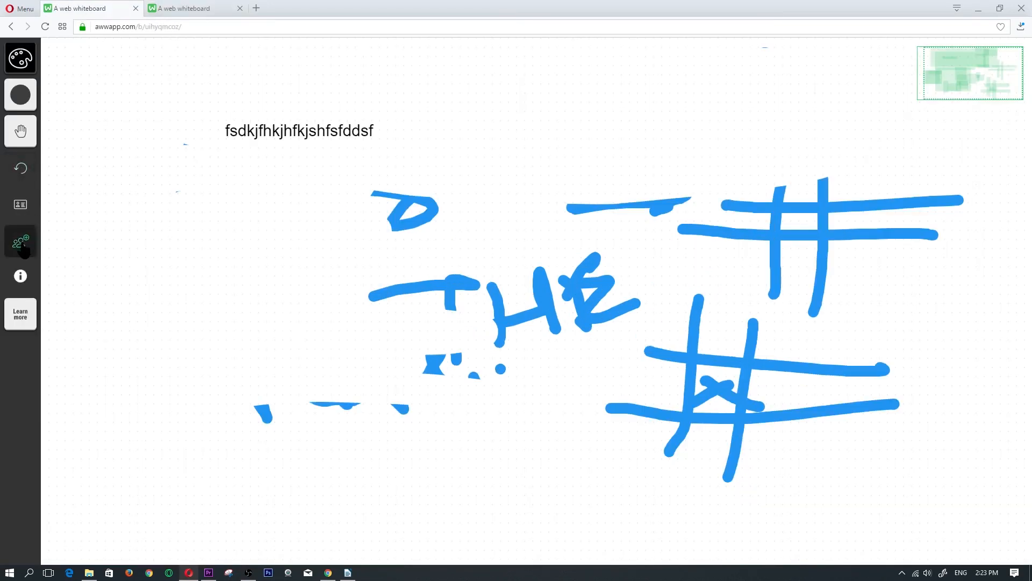
click(20, 241)
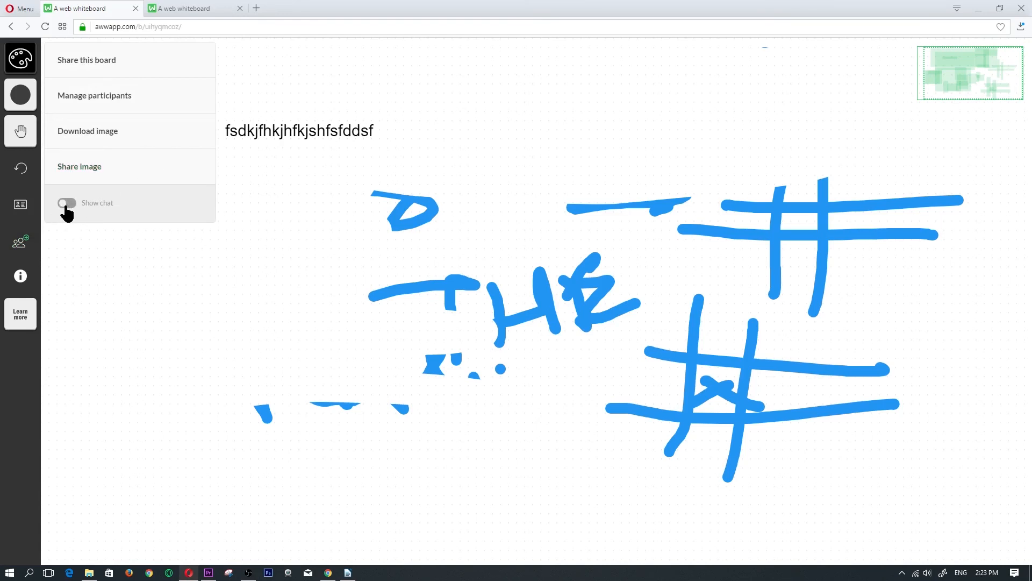
click(67, 203)
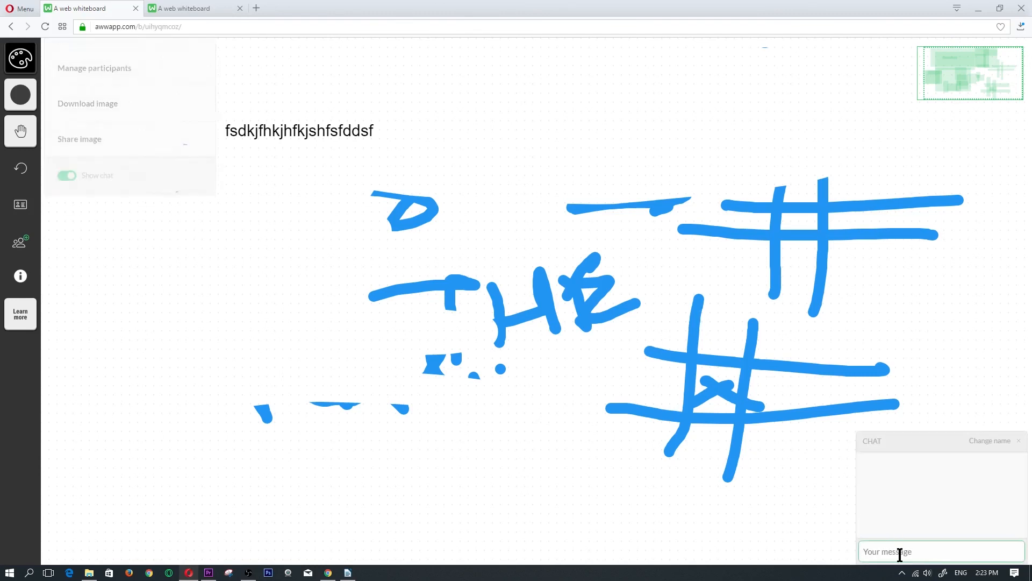
text(jhfdsljfh)
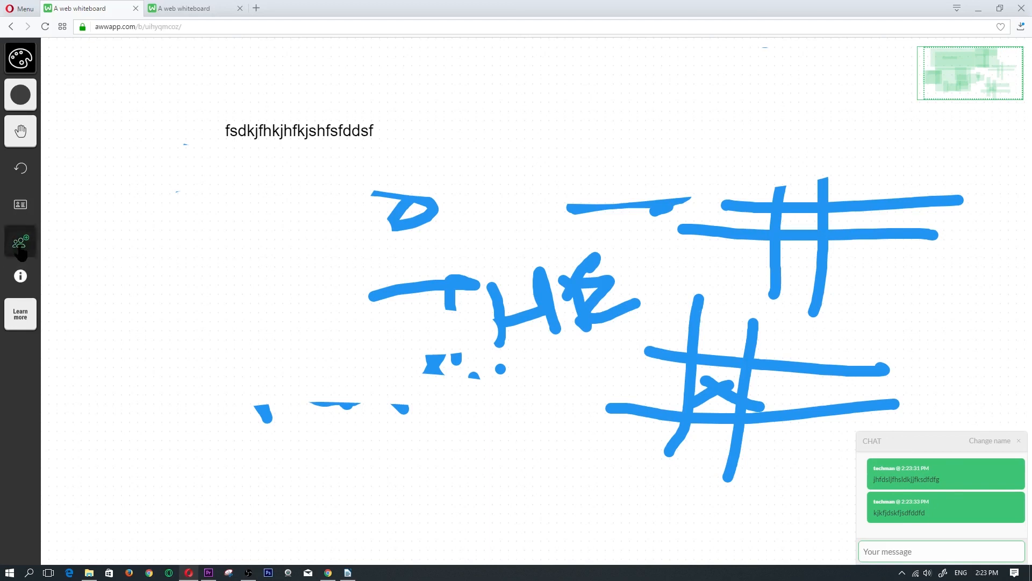
click(20, 242)
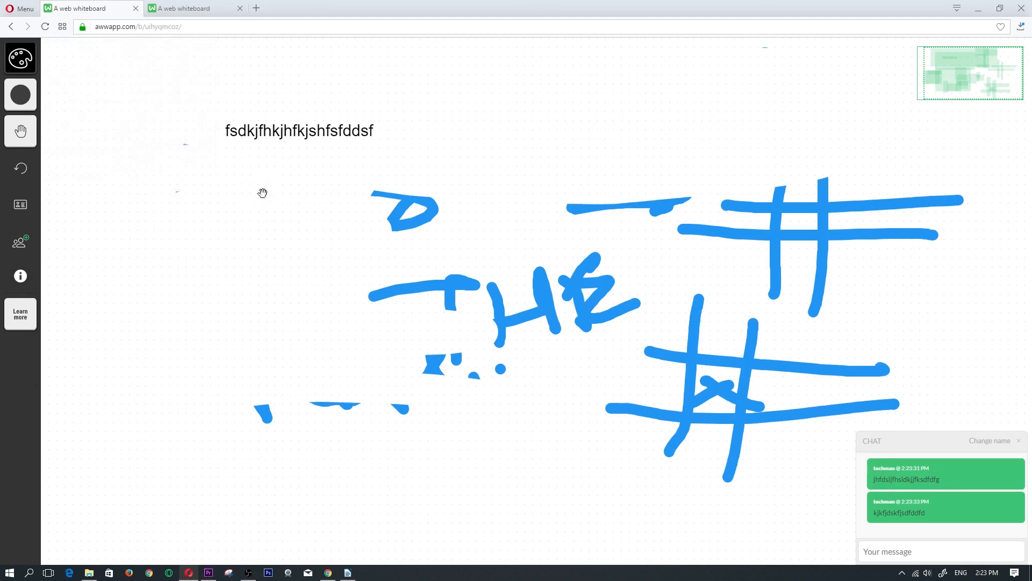
mouse_move(249, 181)
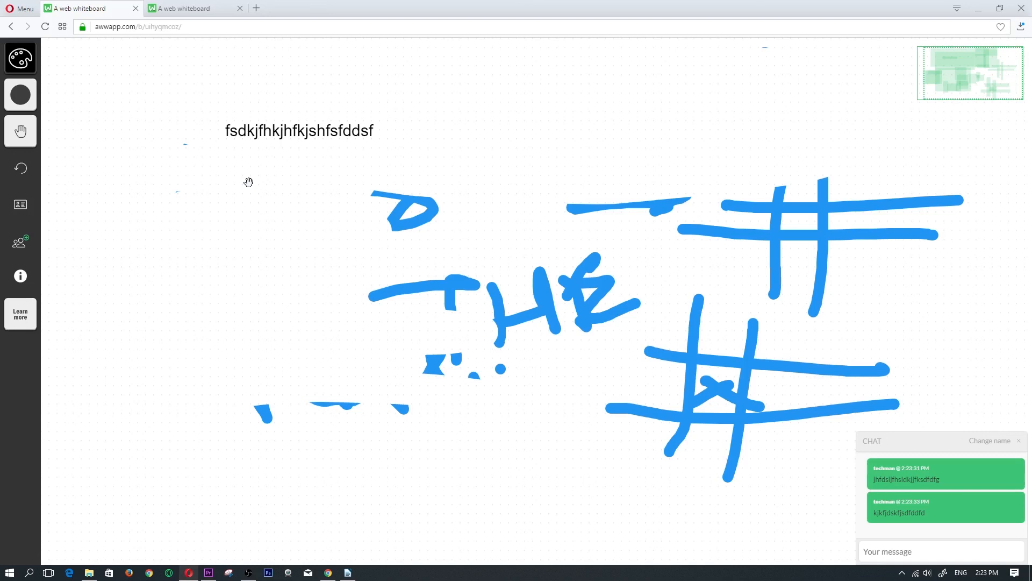
mouse_move(311, 185)
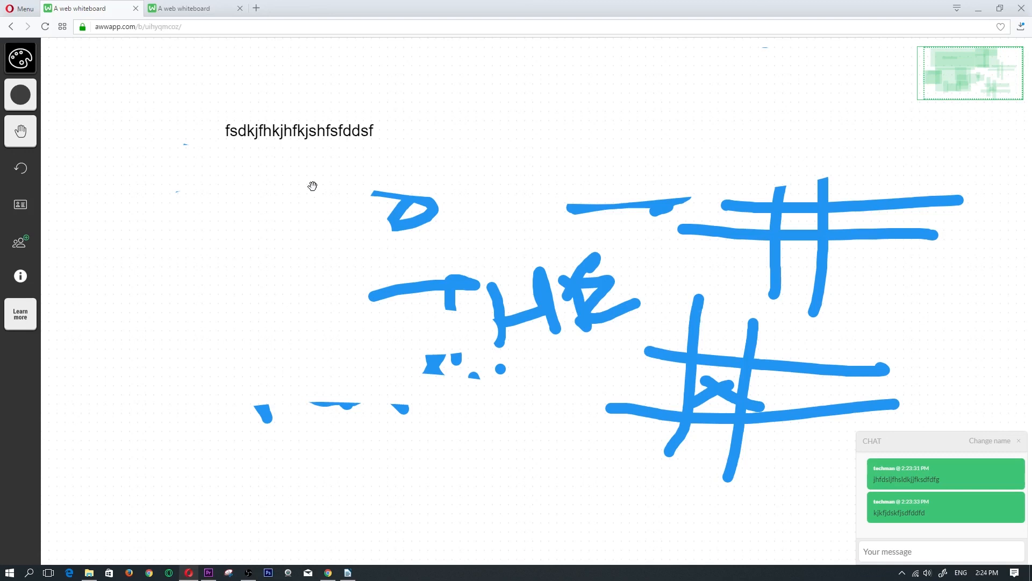